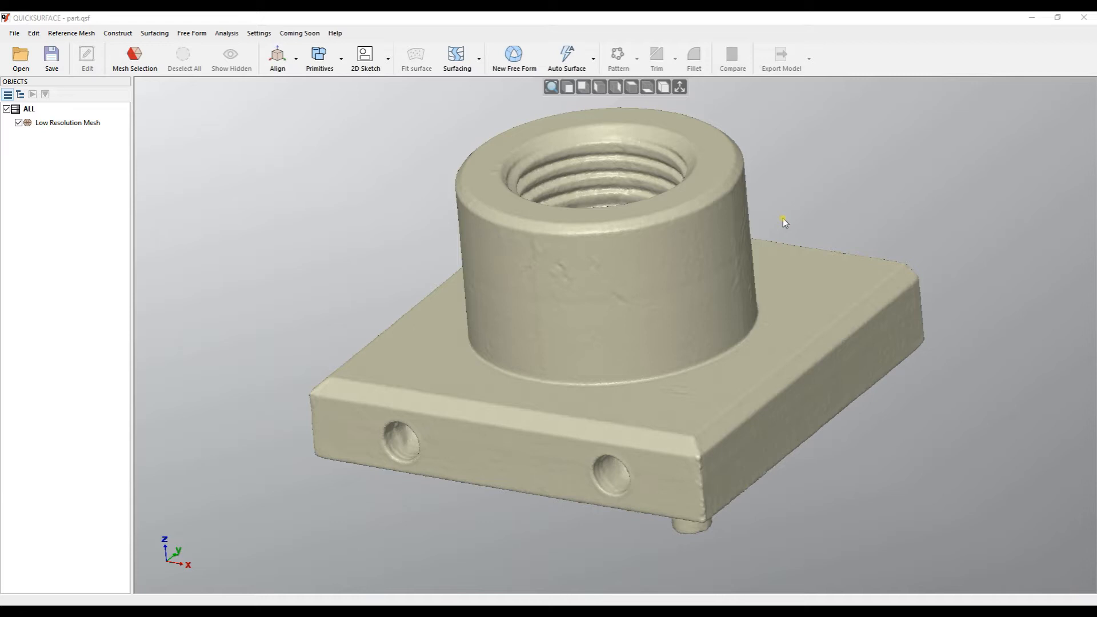
pyautogui.moveTo(377, 105)
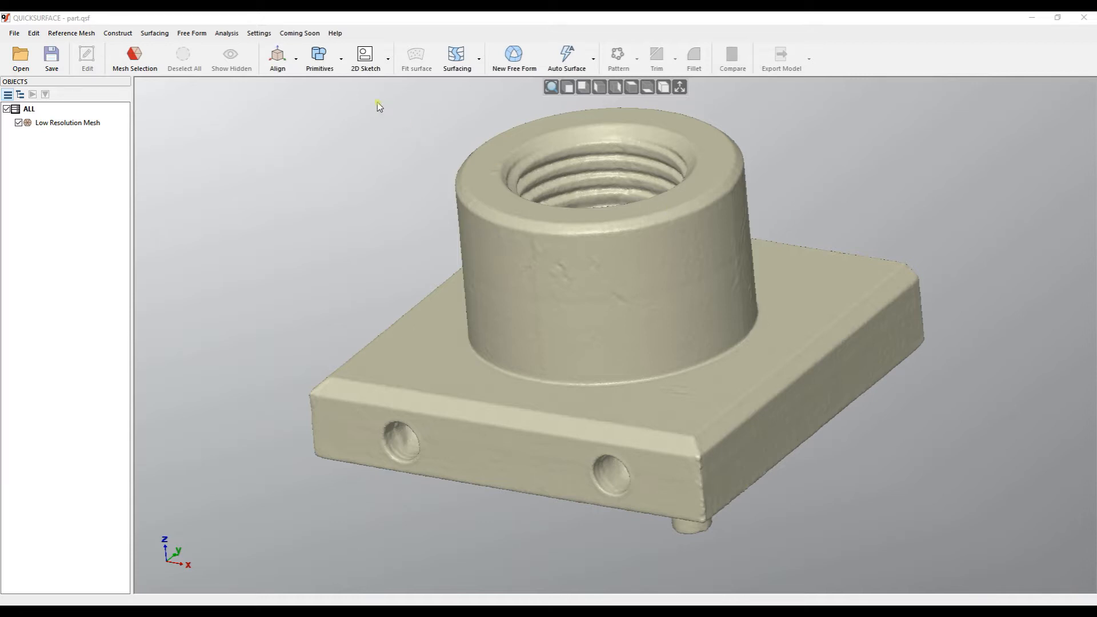
# - Start a 2D sketch, trying other planes, then place it on the front face through both holes
pyautogui.click(364, 58)
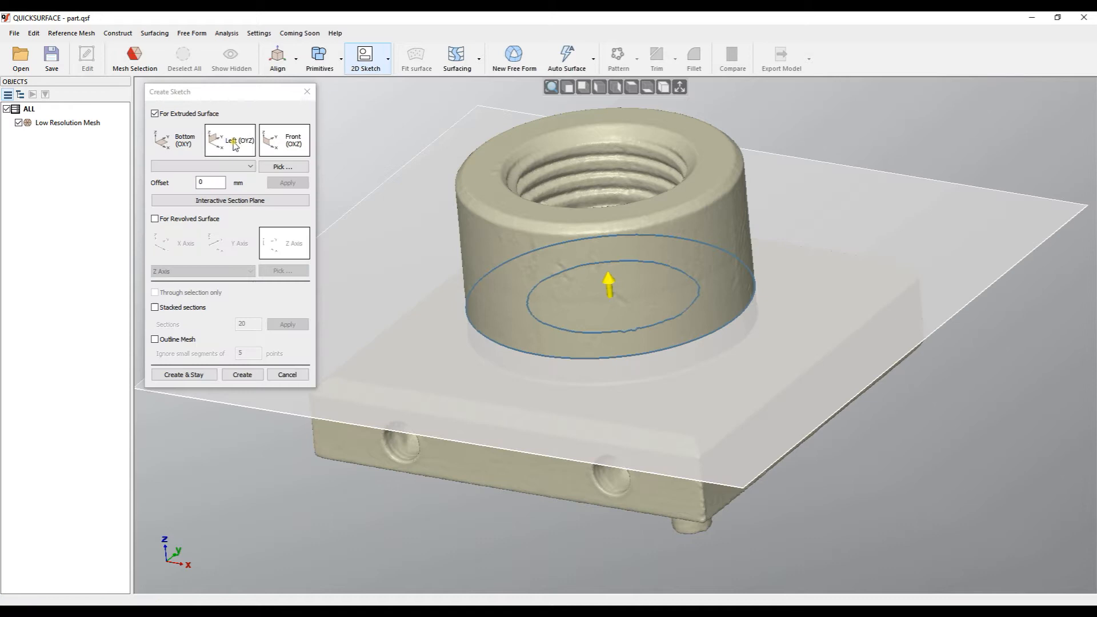
pyautogui.click(176, 139)
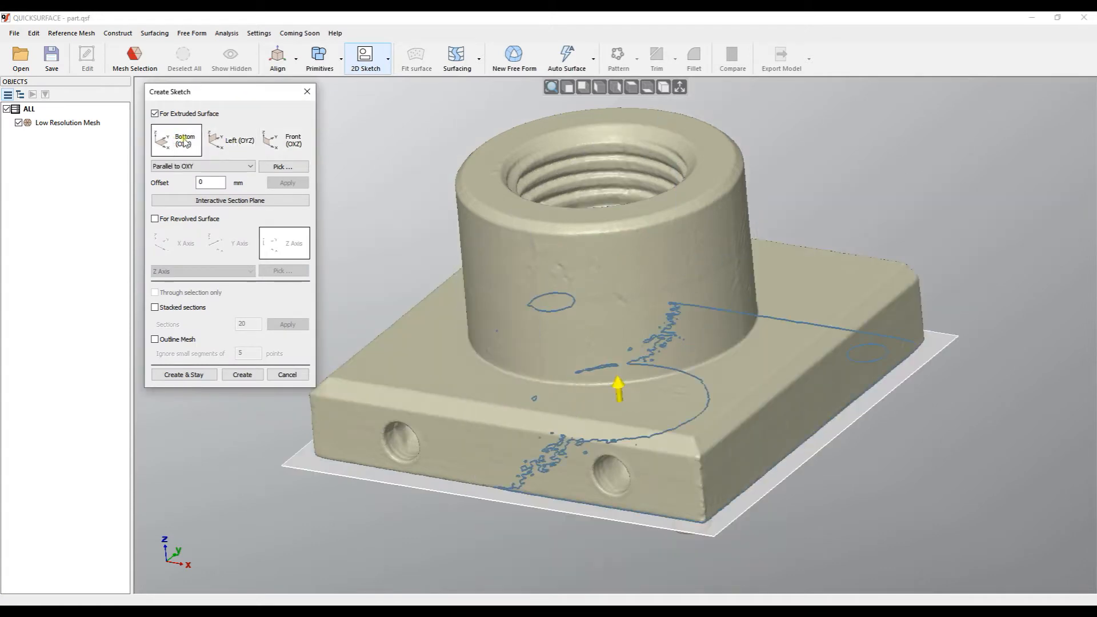
pyautogui.click(283, 140)
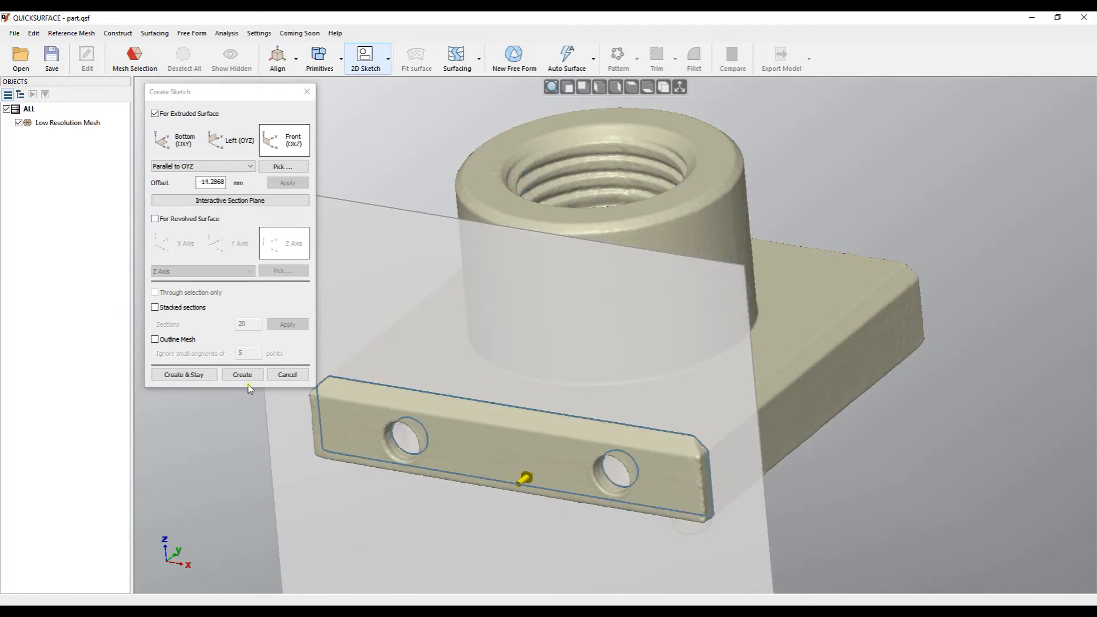
# - Create the front-face sketch and draw a small rectangle beside the hole's circle
pyautogui.click(242, 374)
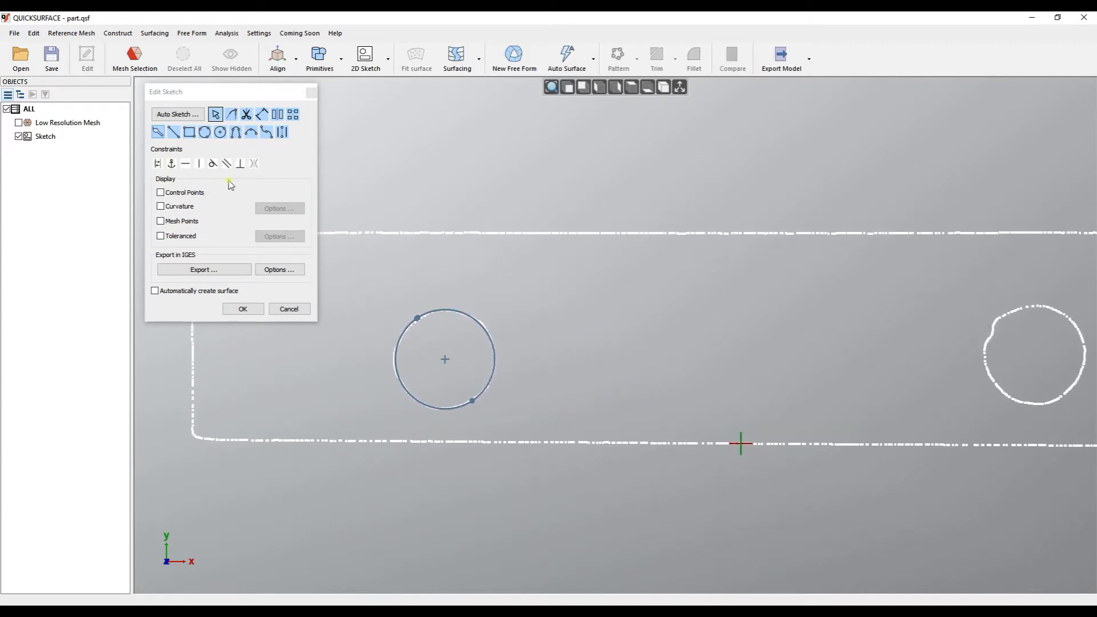
pyautogui.click(189, 132)
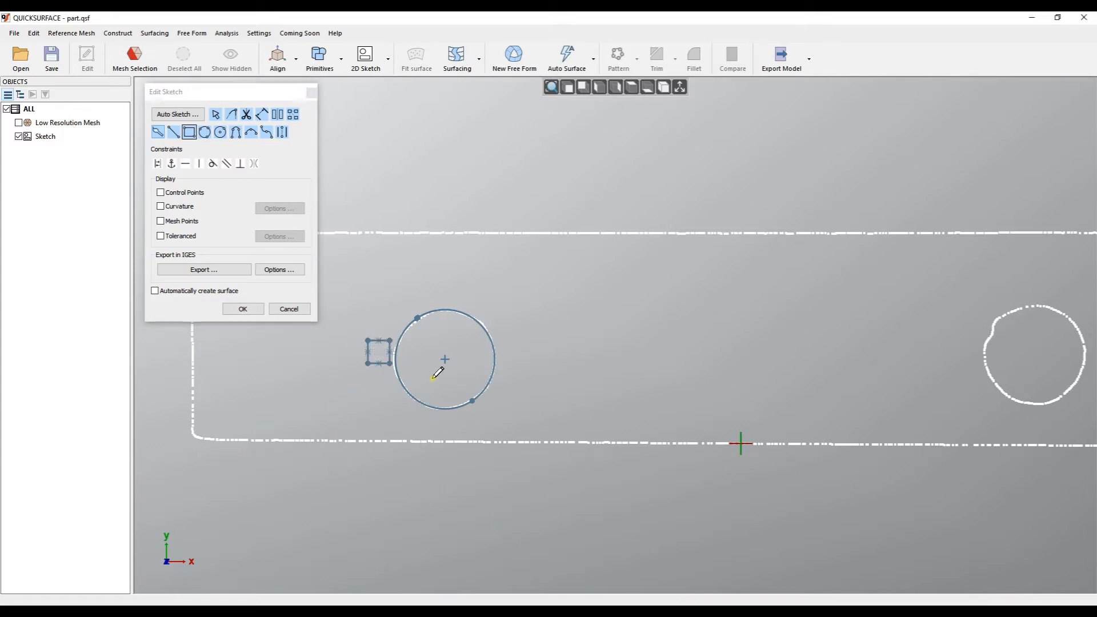
pyautogui.moveTo(378, 352); pyautogui.dragTo(509, 377)
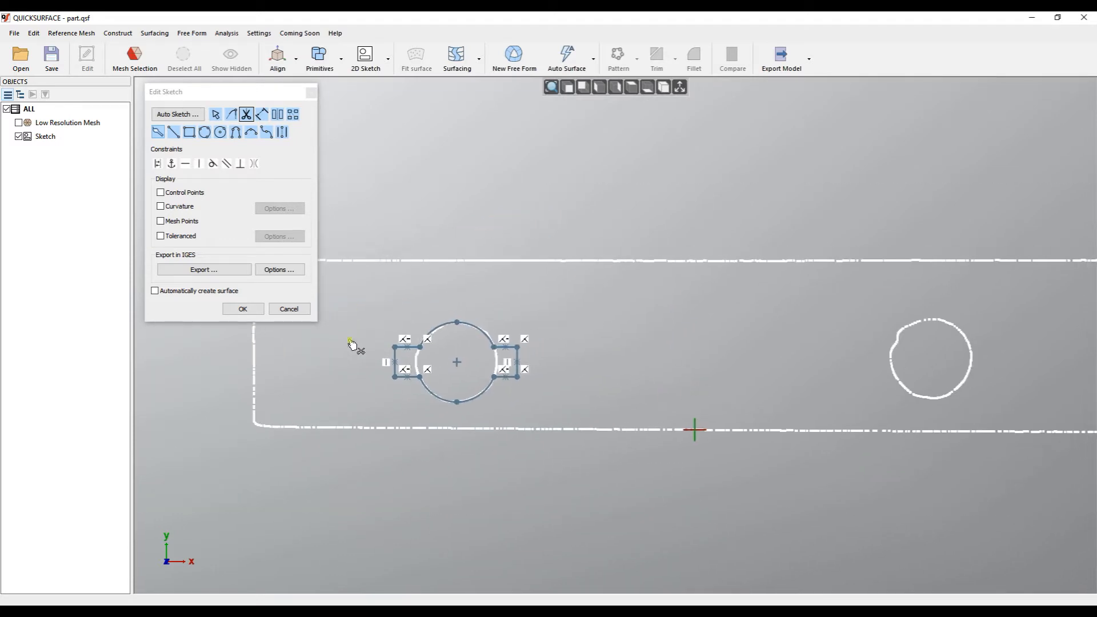
pyautogui.moveTo(808, 342)
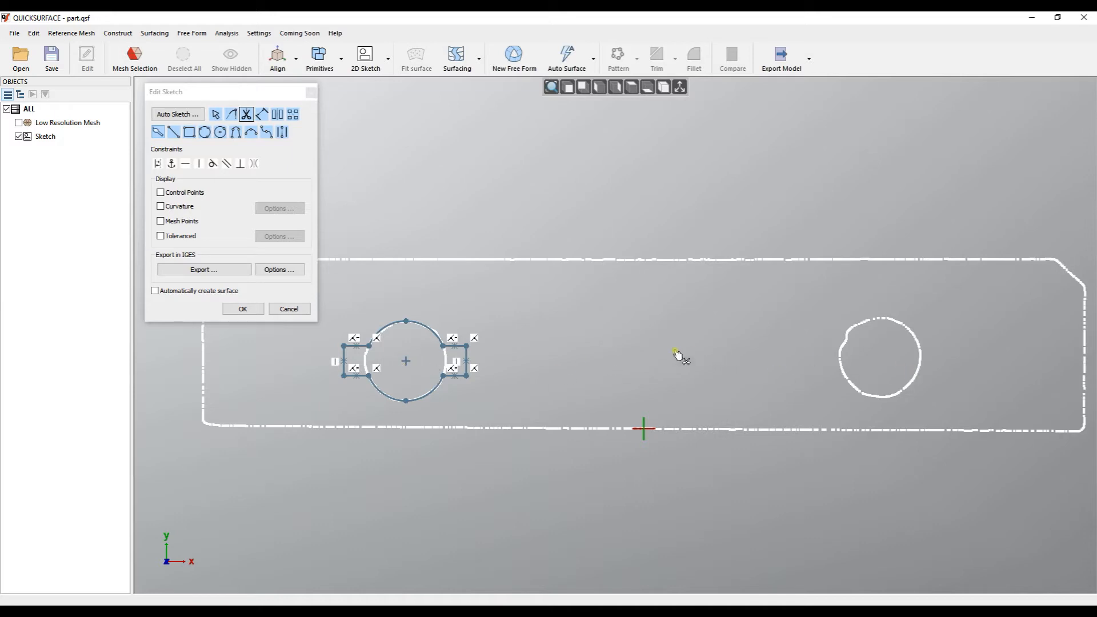
pyautogui.click(214, 115)
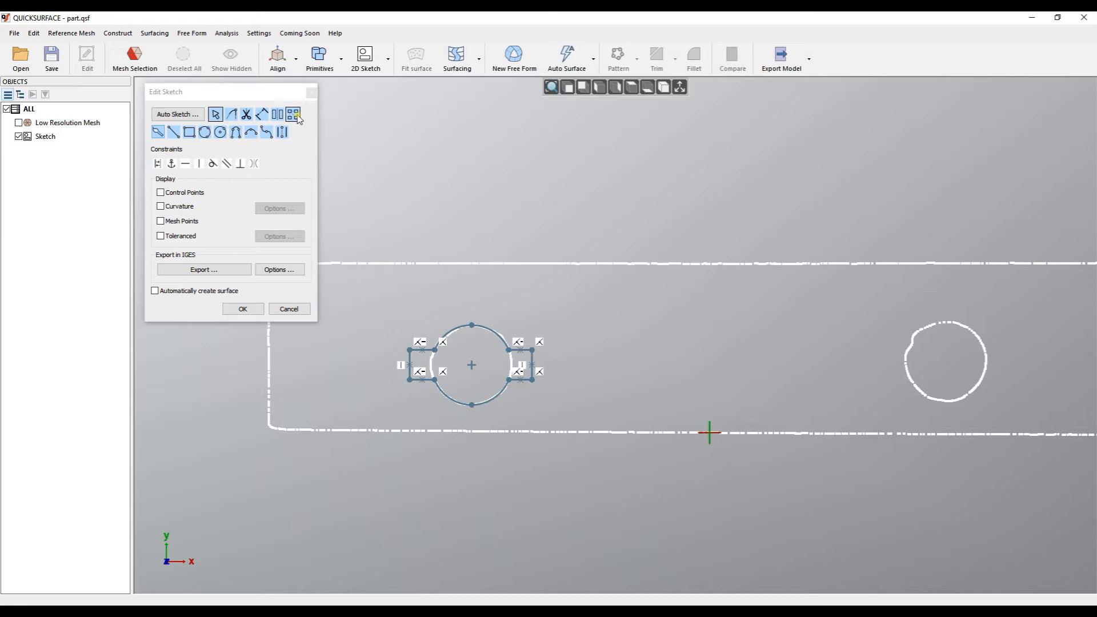
pyautogui.moveTo(293, 114)
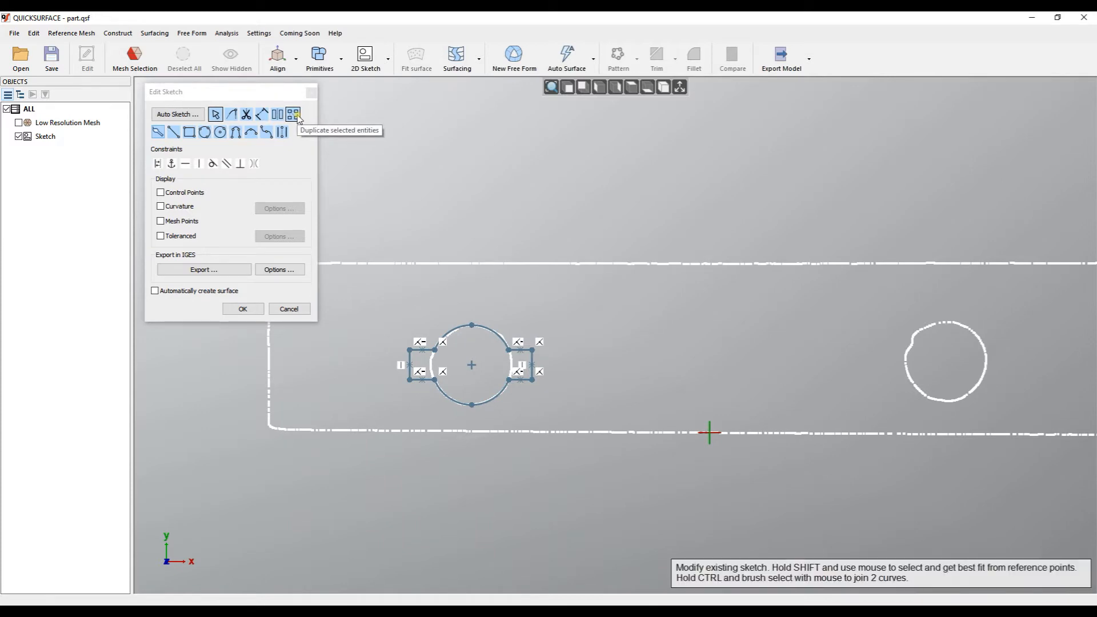
pyautogui.moveTo(440, 170)
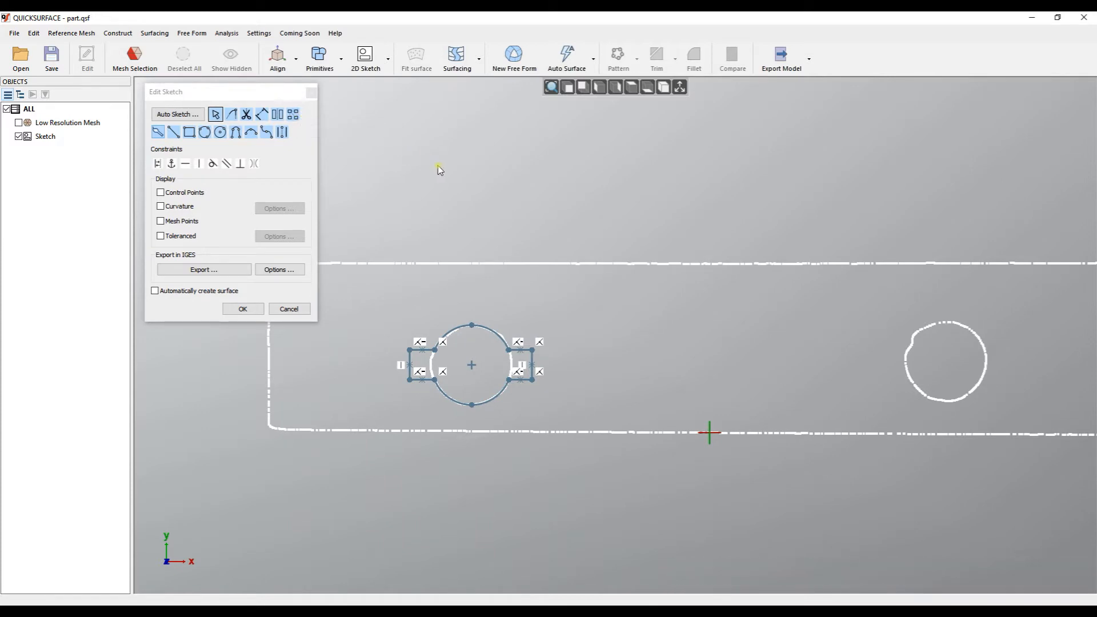
# - Box-select the circle and trimmed rectangle edges forming the slotted shape
pyautogui.moveTo(438, 169); pyautogui.dragTo(573, 452)
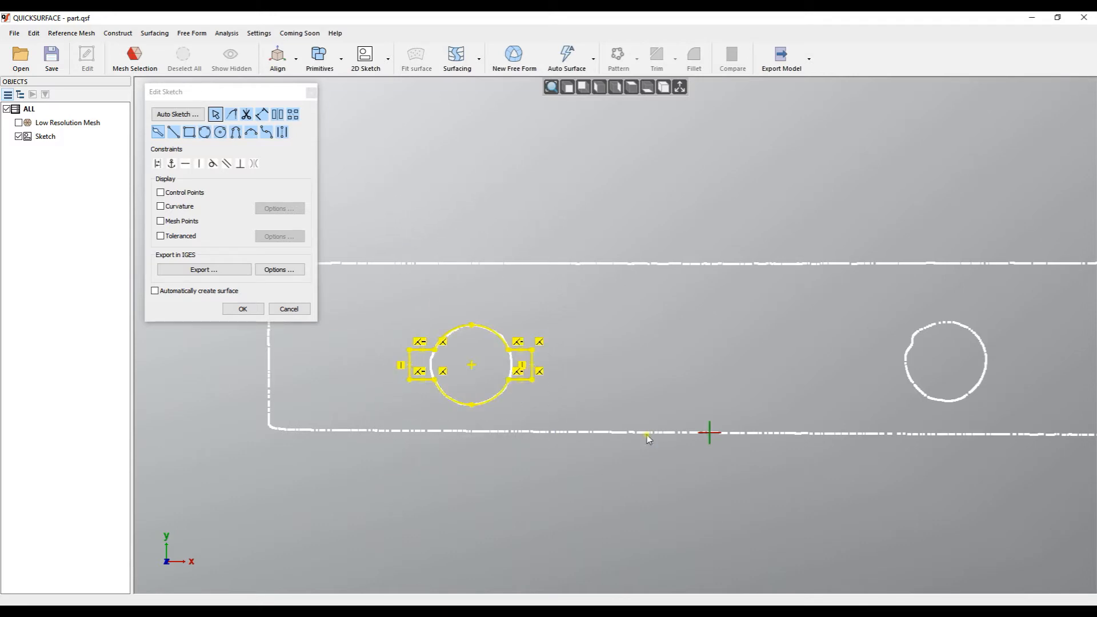
pyautogui.moveTo(289, 130)
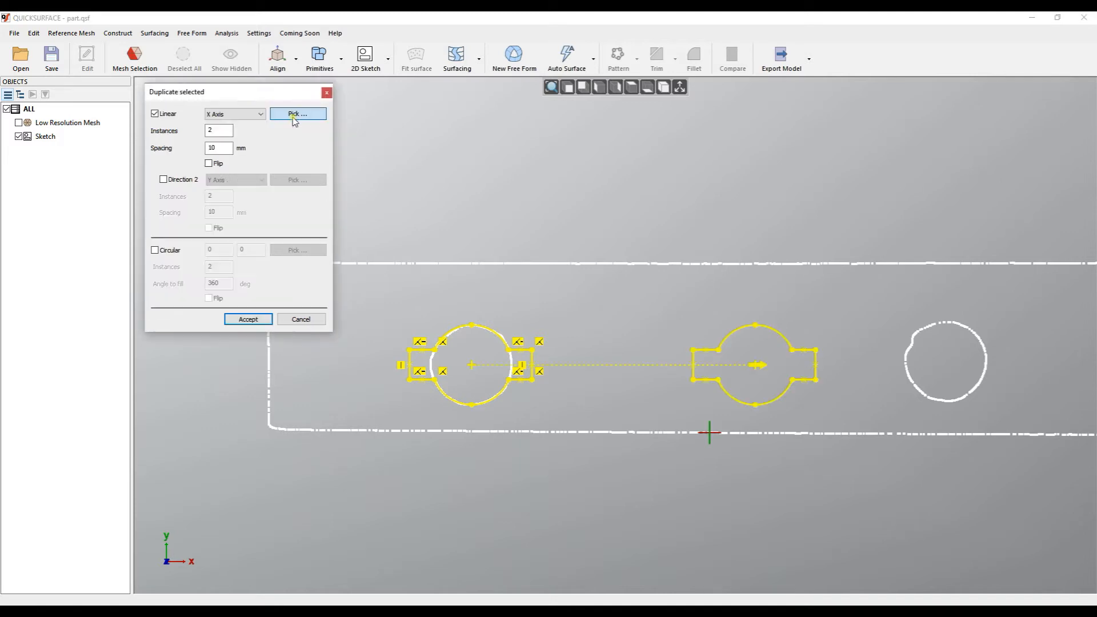
pyautogui.moveTo(462, 185)
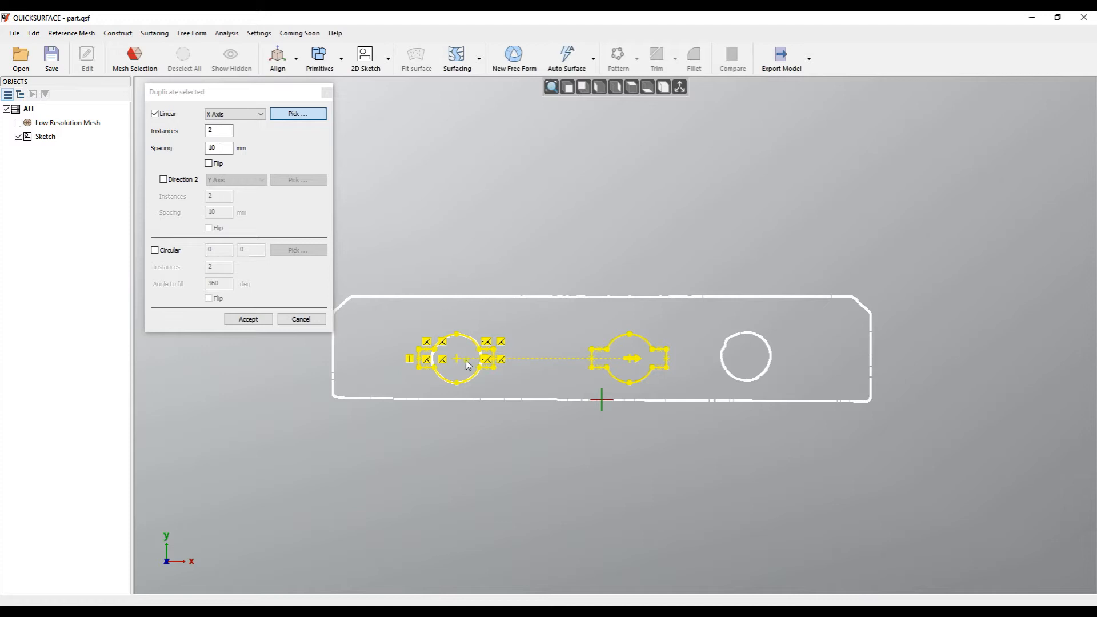
pyautogui.moveTo(435, 362)
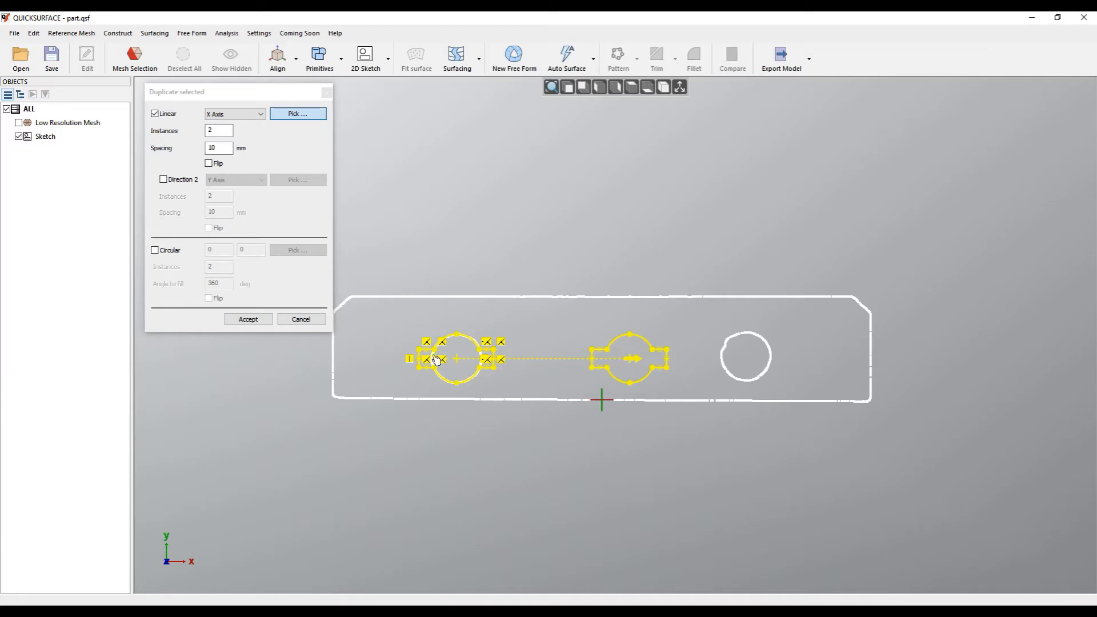
pyautogui.moveTo(502, 368)
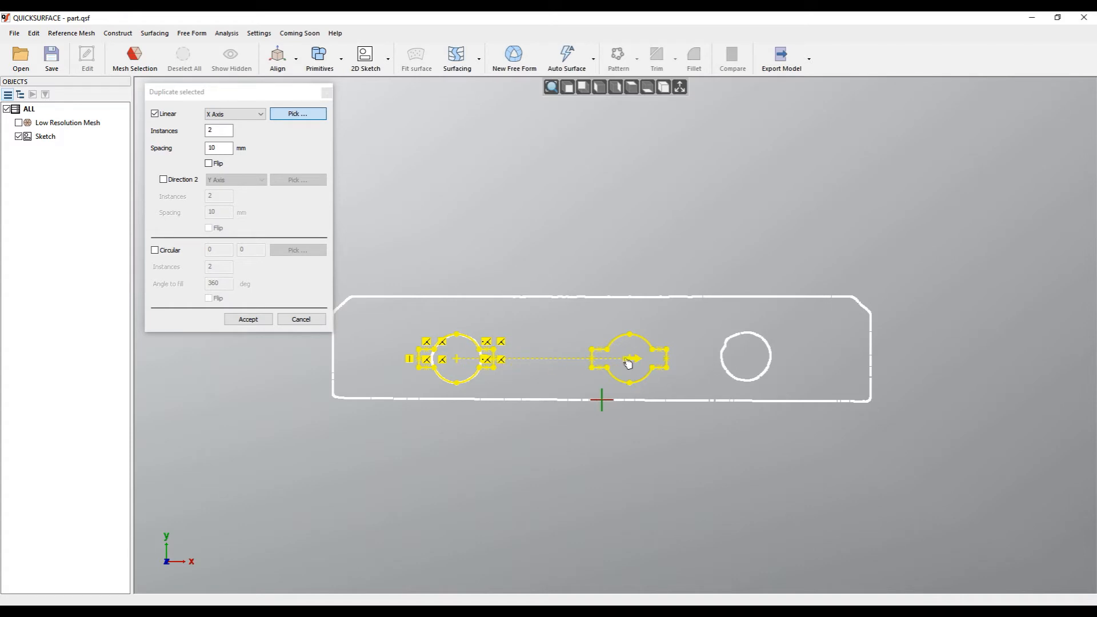
# - Set the X-axis linear duplicate to 2 instances and drag the copy over the right hole
pyautogui.click(218, 131)
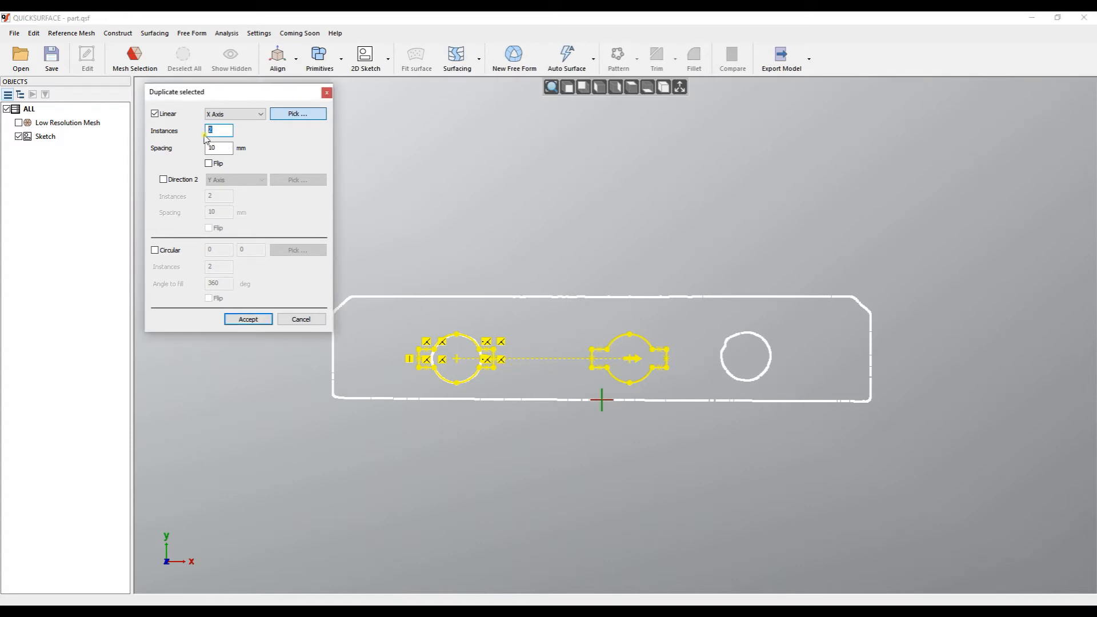
pyautogui.write('3')
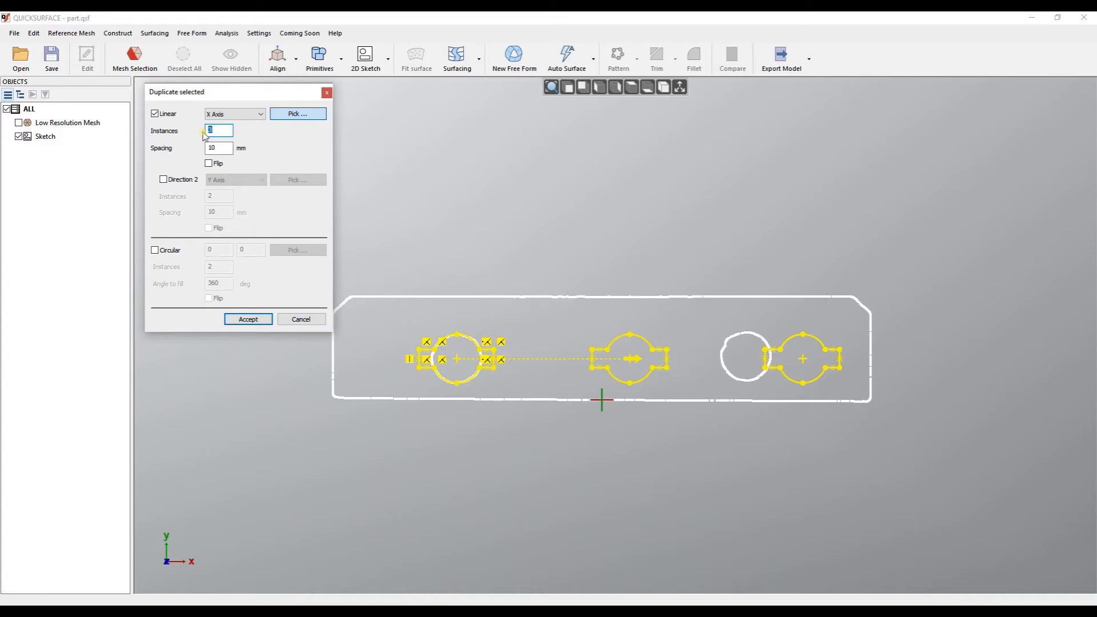
pyautogui.write('2')
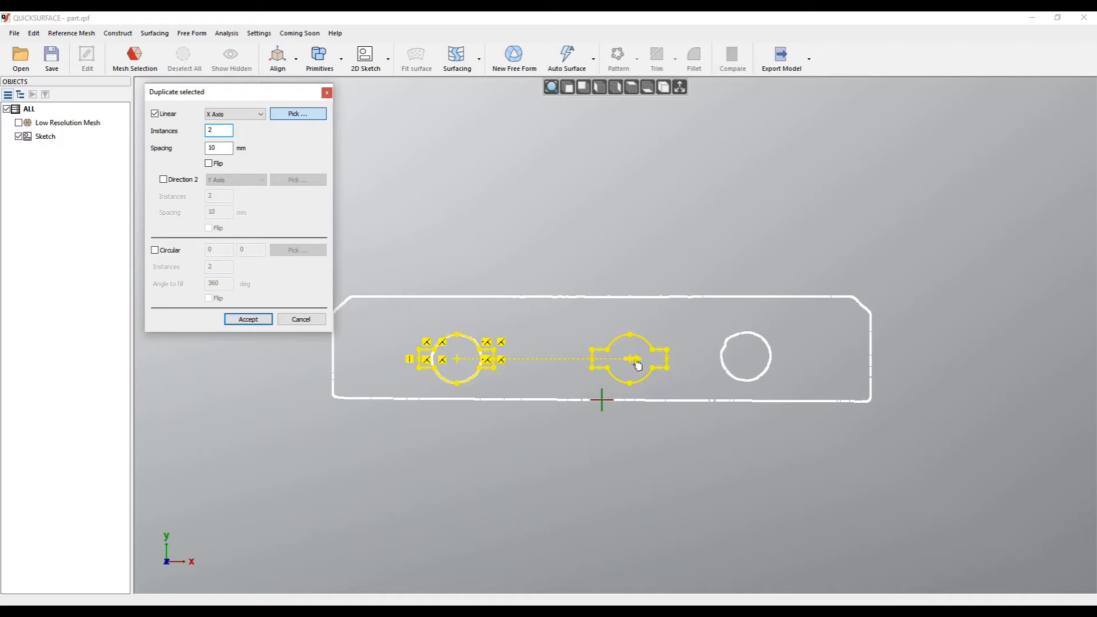
pyautogui.moveTo(632, 359); pyautogui.dragTo(782, 363)
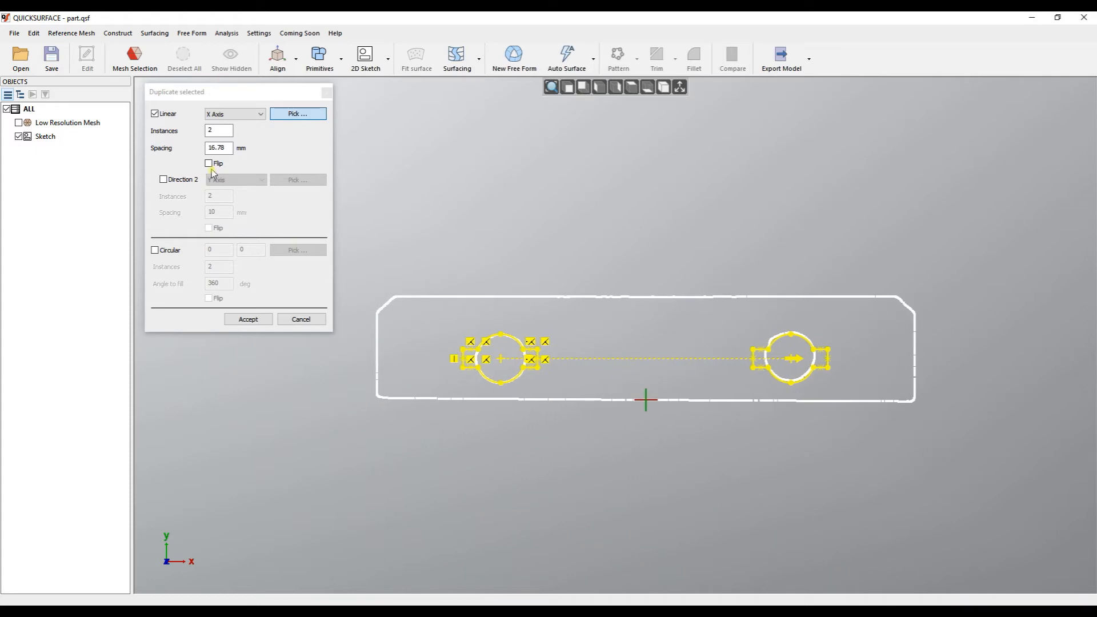
# - Refine the X spacing to 16.71 mm and enable a second pattern direction
pyautogui.click(208, 163)
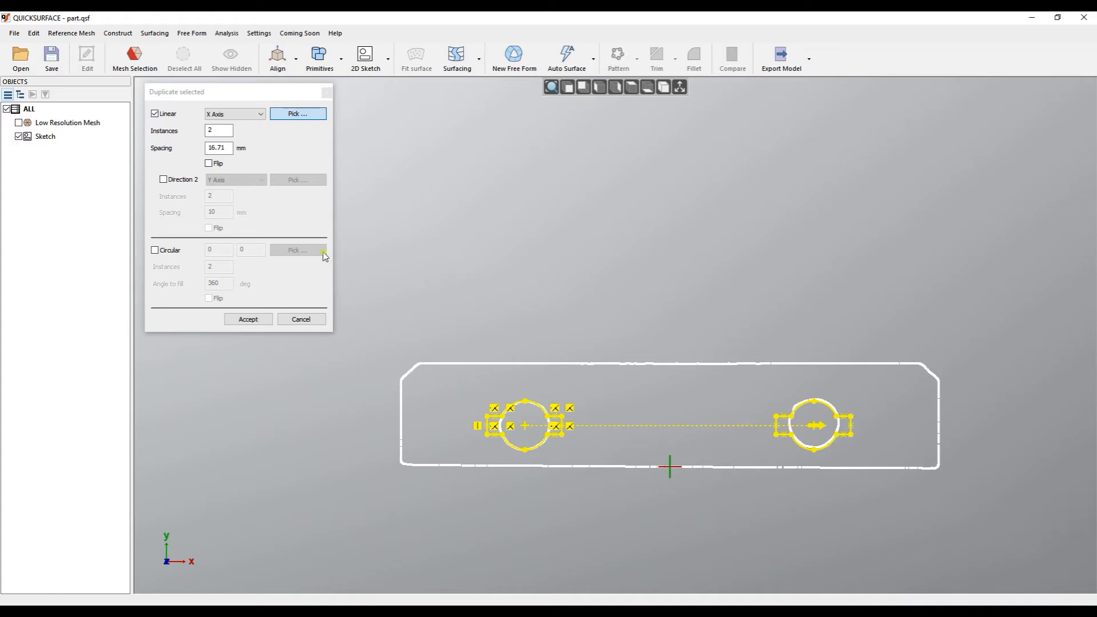
pyautogui.moveTo(579, 420)
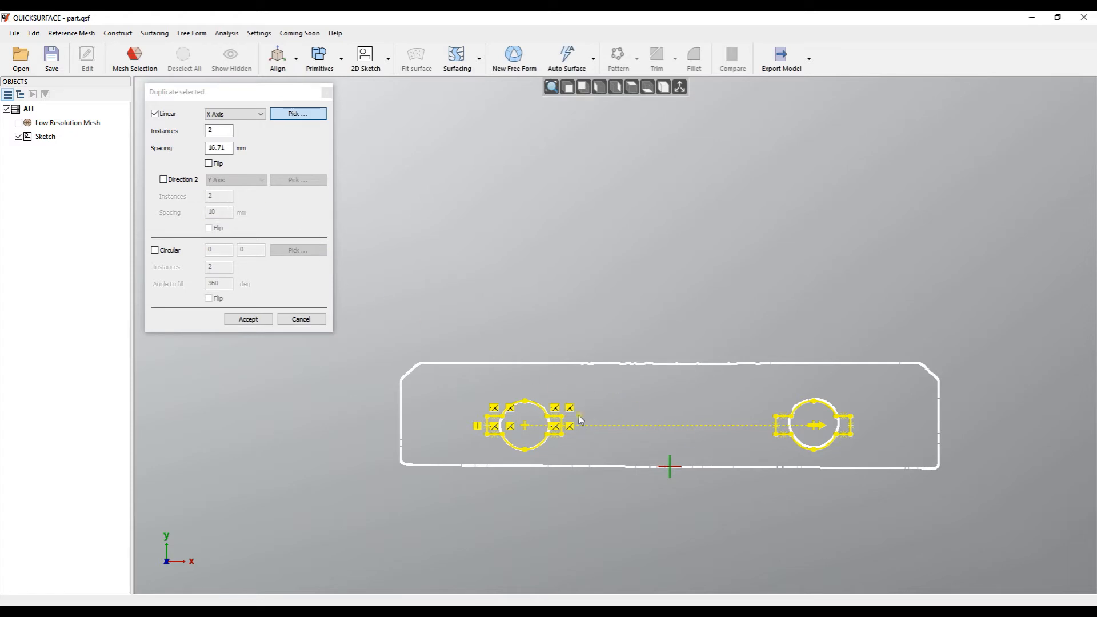
pyautogui.click(163, 178)
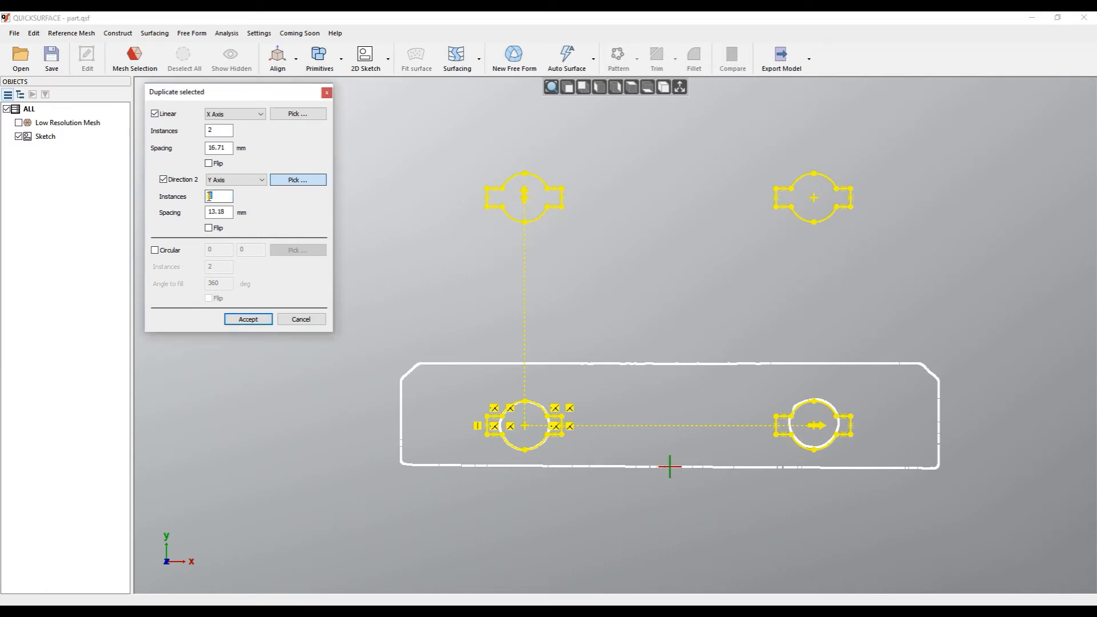
# - Enter 3 instances for the Y-axis direction spaced 13.18 mm
pyautogui.write('3')
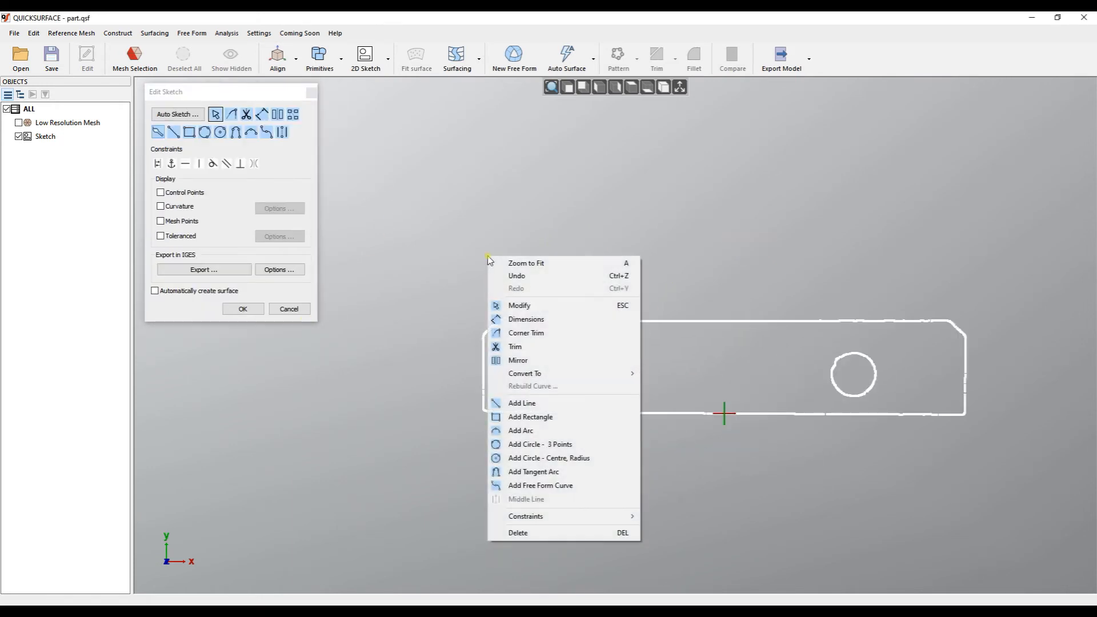
# - Dismiss the duplicate preview without keeping its copies
pyautogui.click(521, 403)
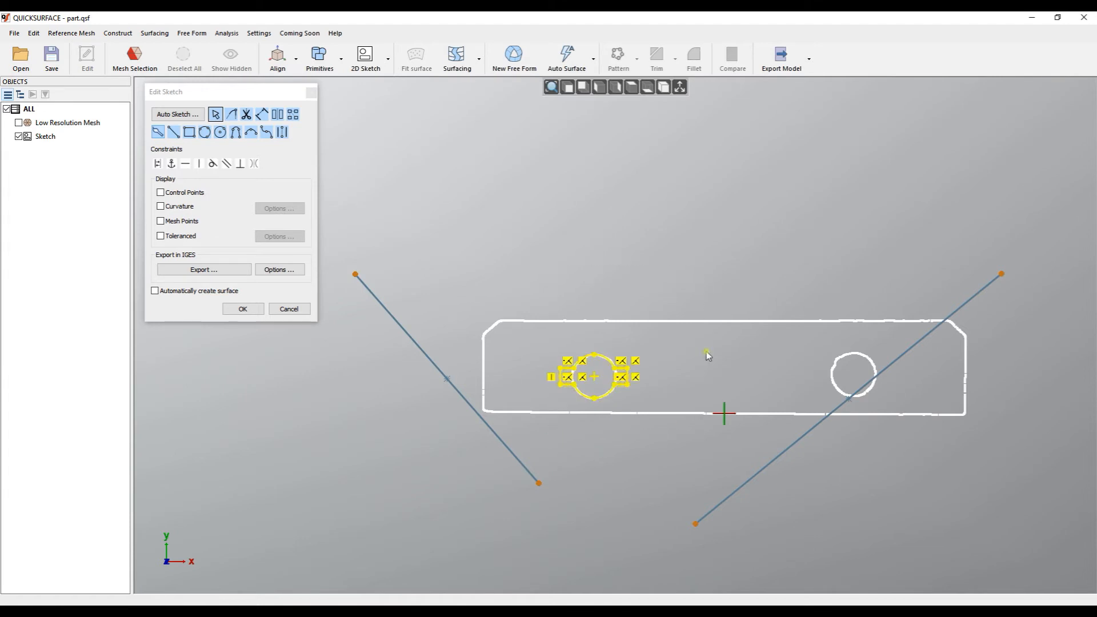
pyautogui.moveTo(327, 134)
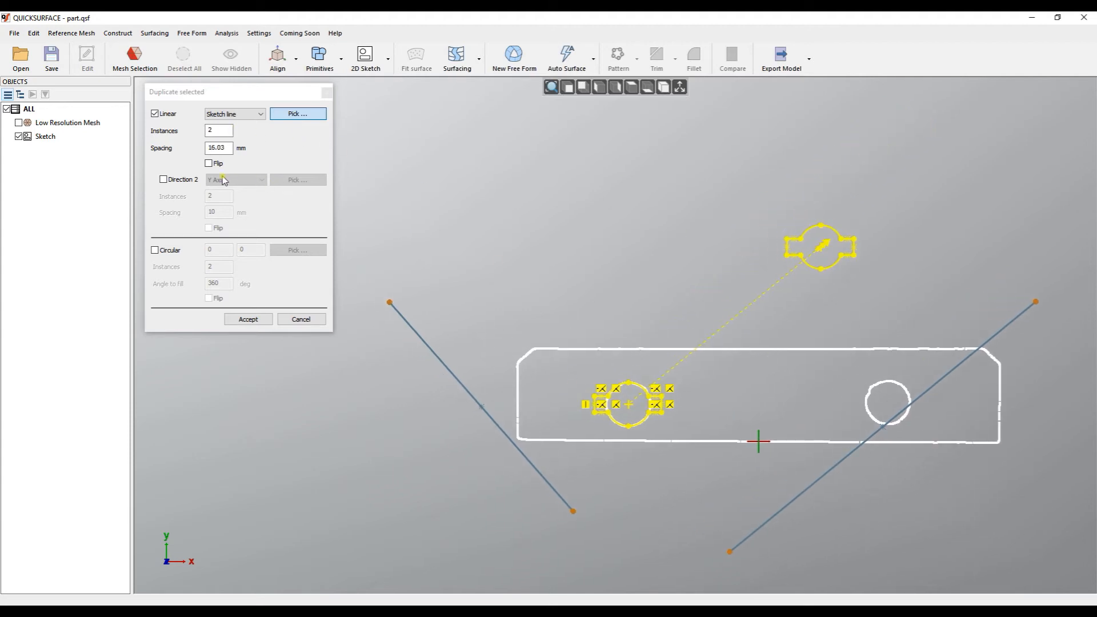
# - Duplicate the shape along the right line plus the left line as Direction 2, 9.73 mm spacing
pyautogui.click(163, 179)
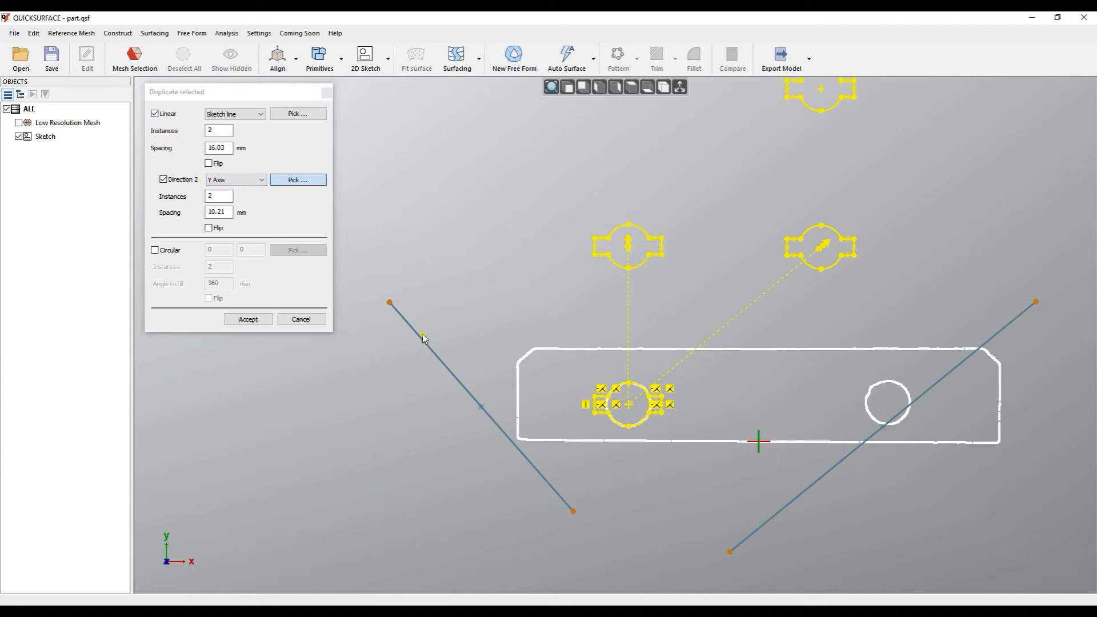
pyautogui.click(235, 180)
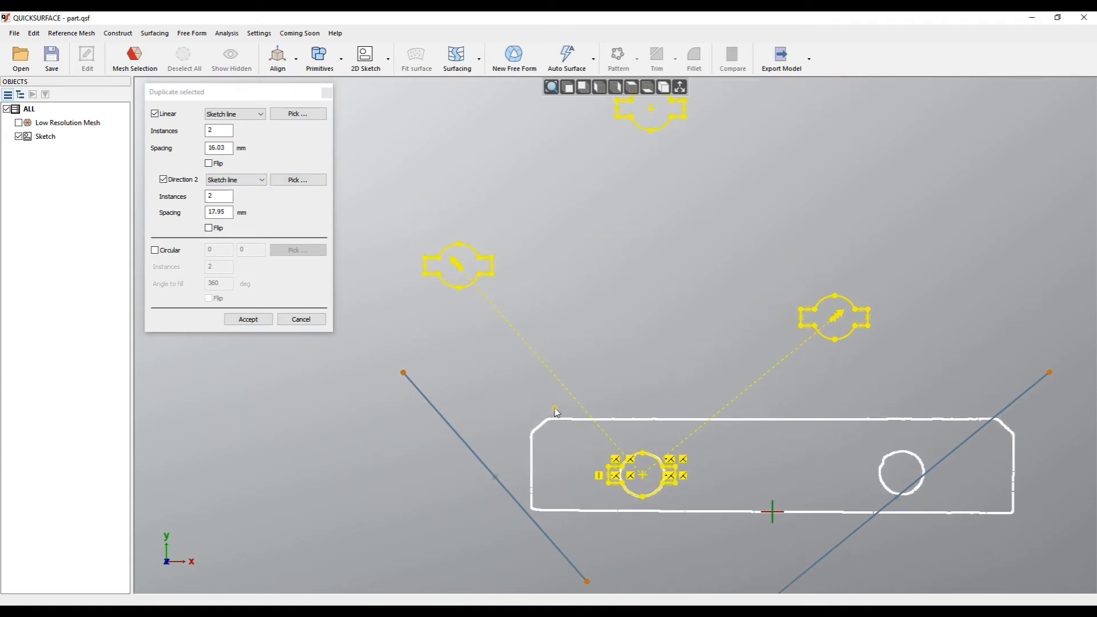
pyautogui.write('9.73')
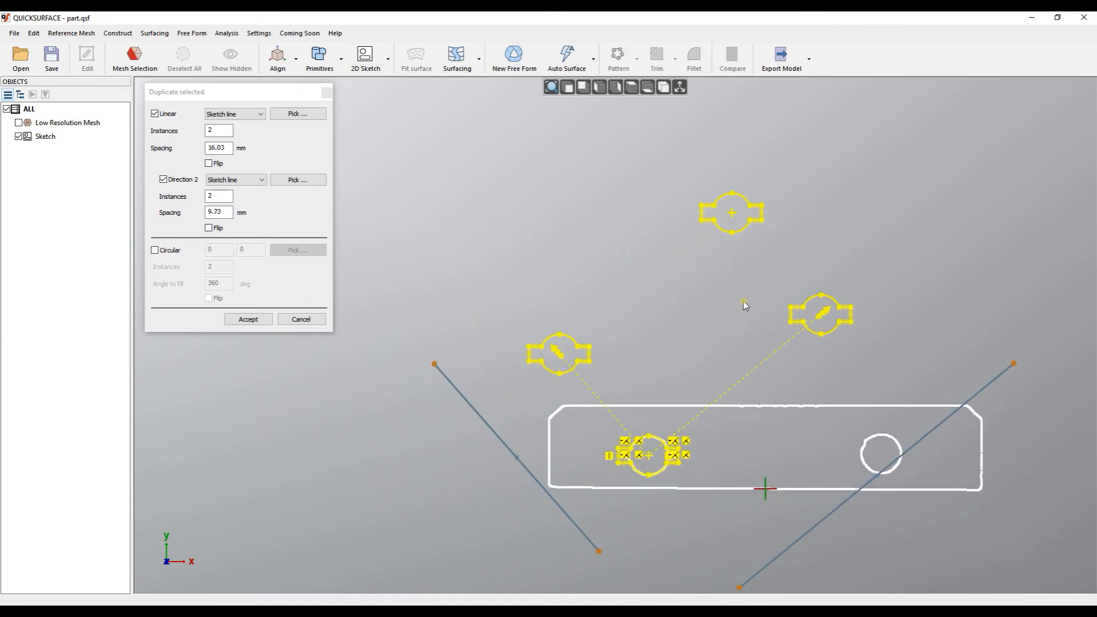
pyautogui.moveTo(323, 287)
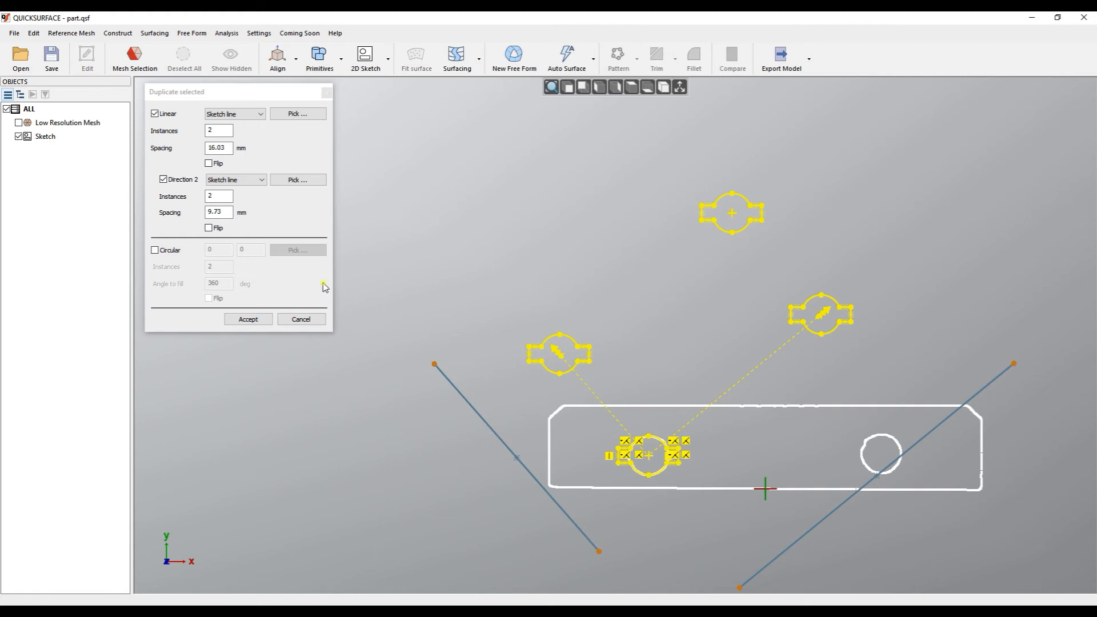
pyautogui.click(247, 319)
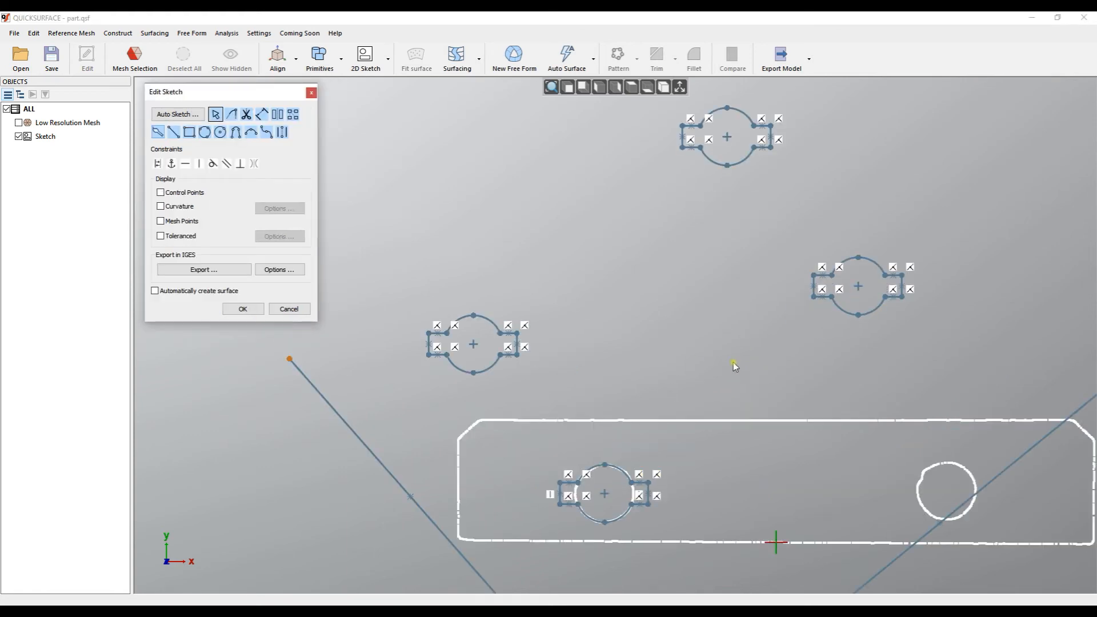
pyautogui.moveTo(427, 316)
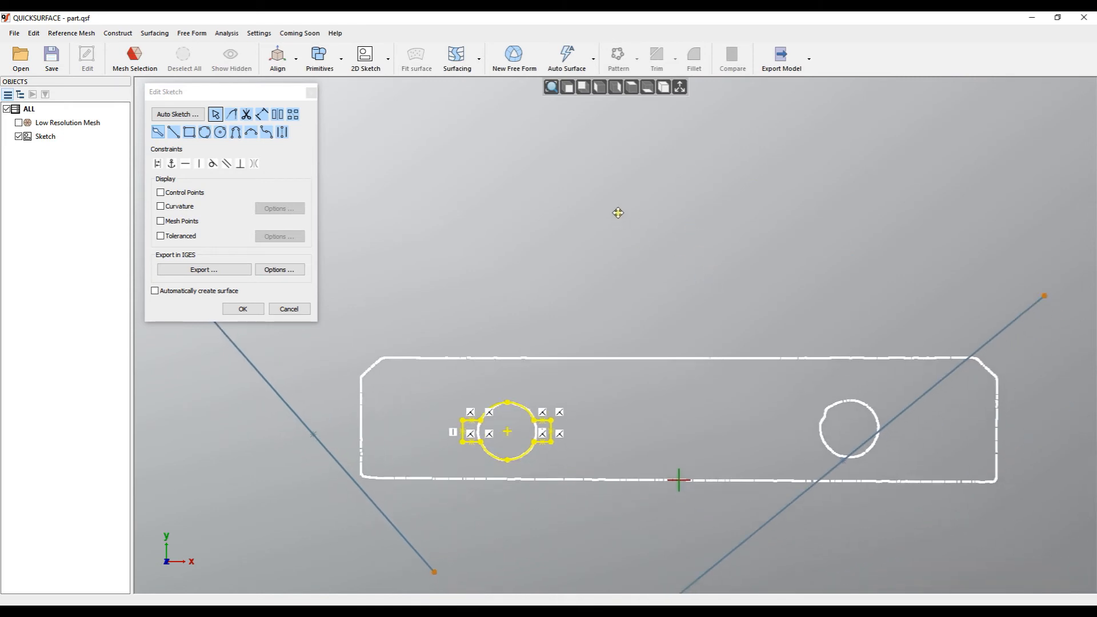
# - Zoom out over the sketch now holding only the original shape and both lines
pyautogui.scroll(-3)
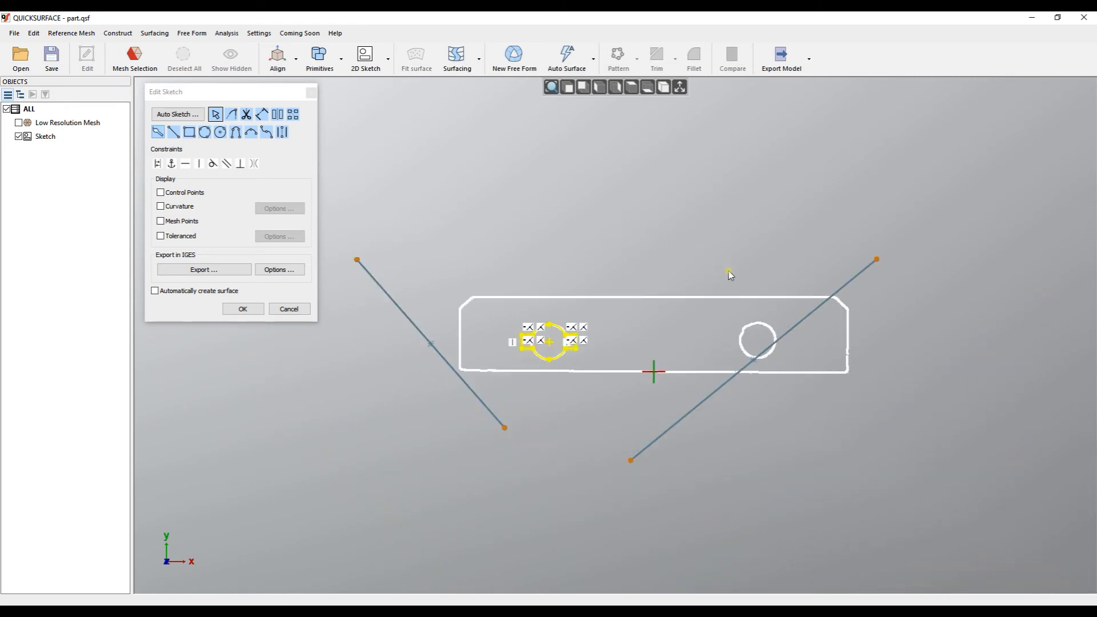
pyautogui.moveTo(696, 307)
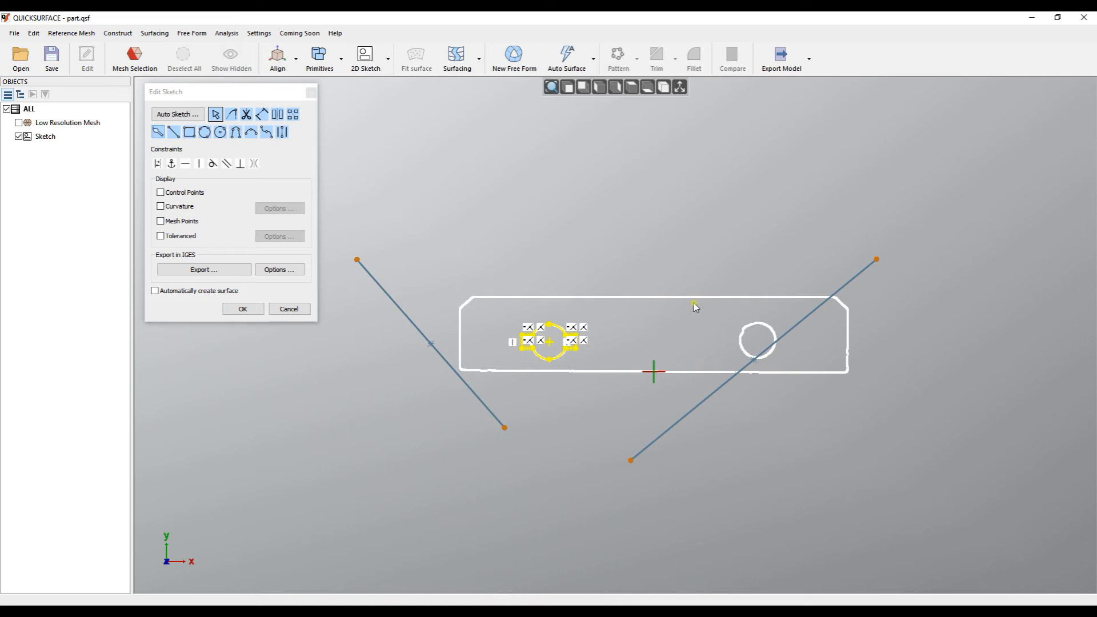
pyautogui.moveTo(721, 305)
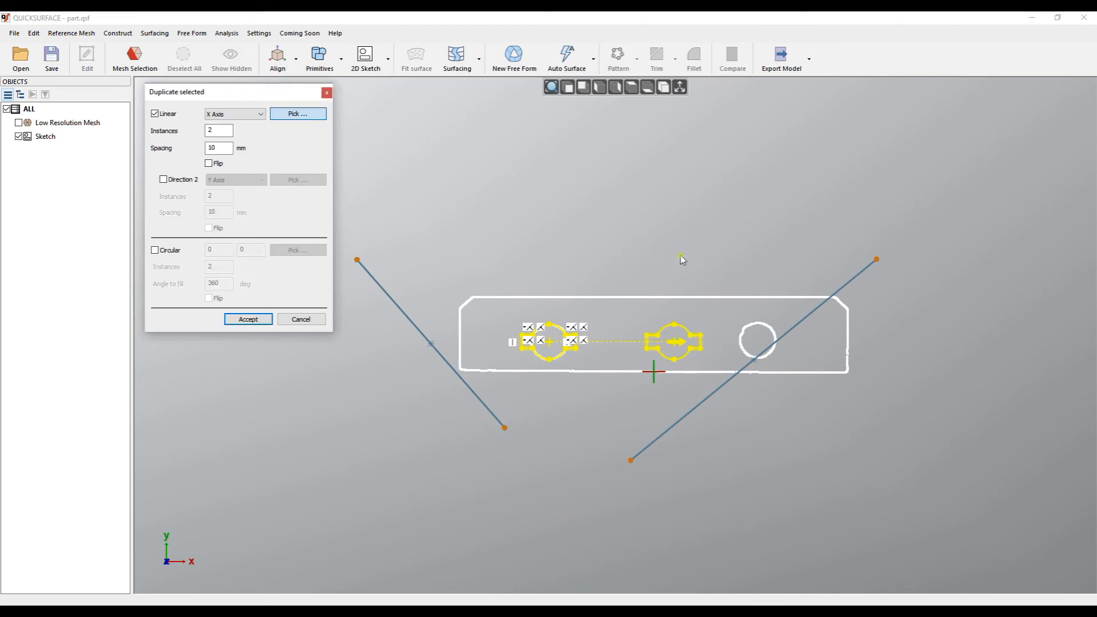
# - Switch the duplicate to Circular with 10 instances filling 180 degrees
pyautogui.click(155, 250)
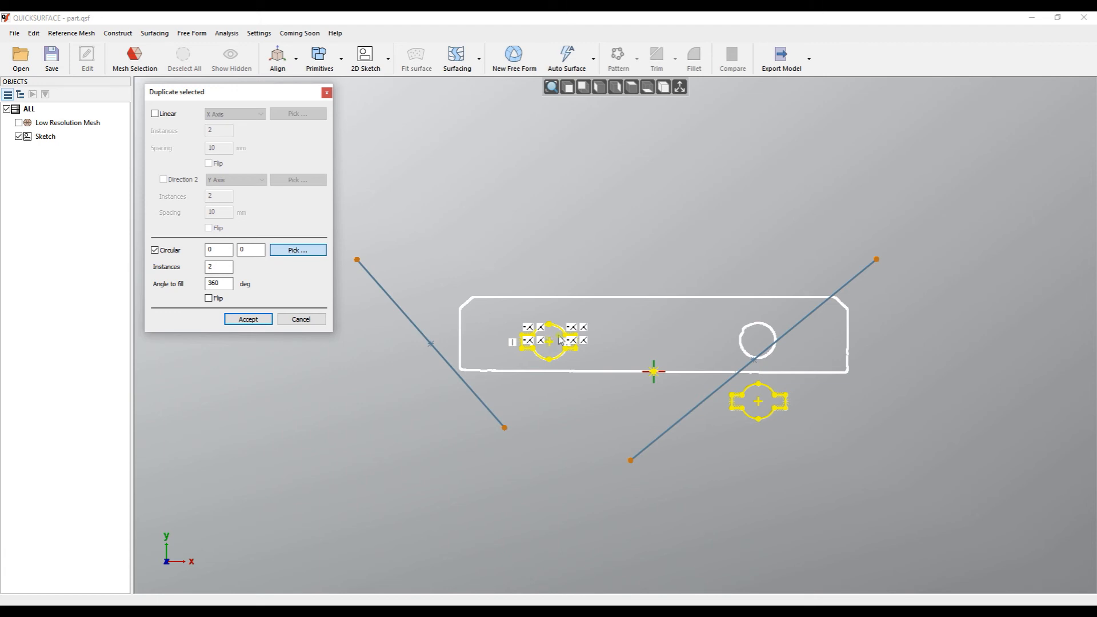
pyautogui.click(218, 267)
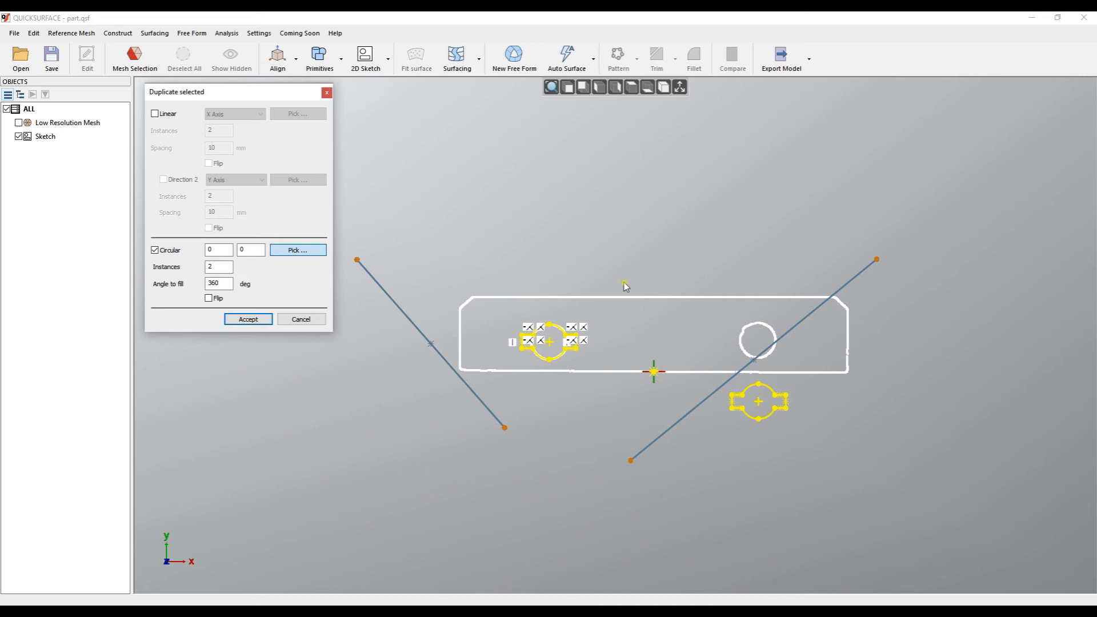
pyautogui.click(218, 266)
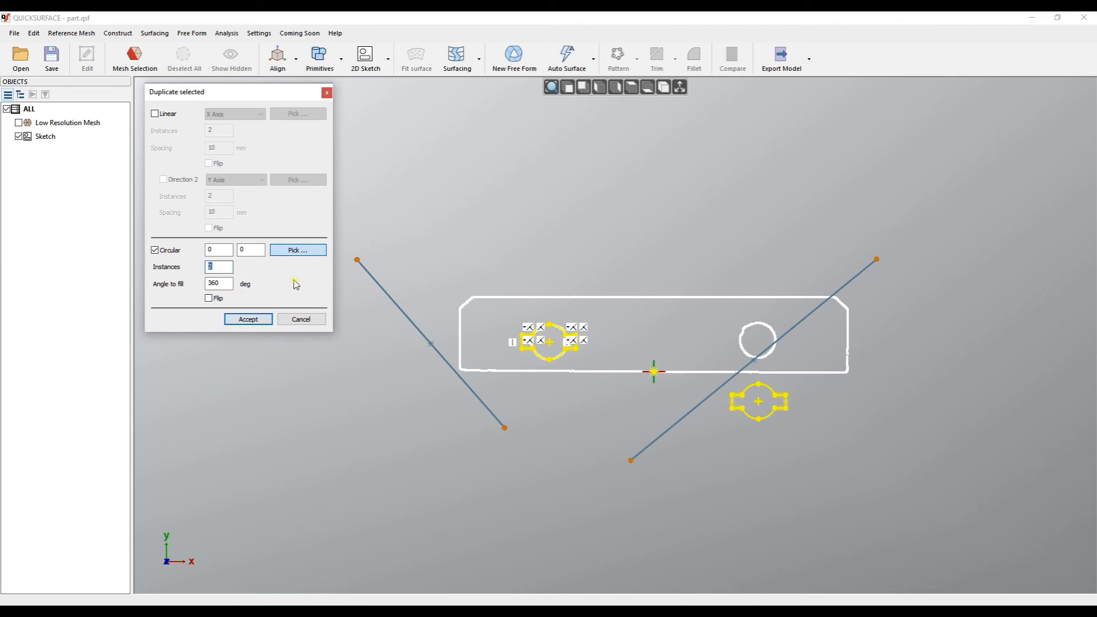
pyautogui.write('5')
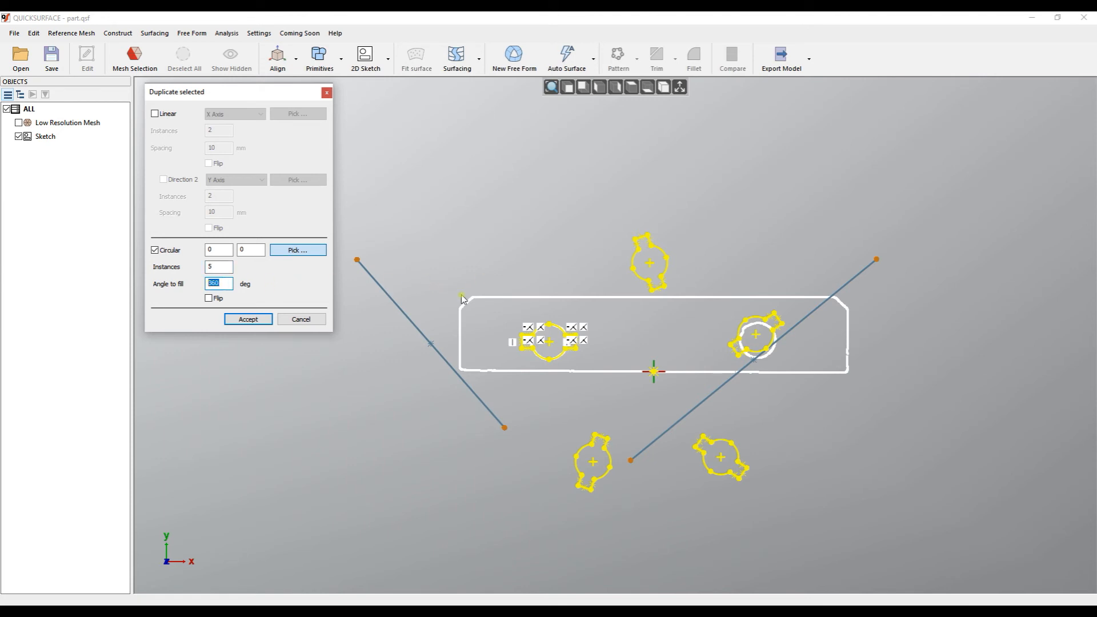
pyautogui.write('180')
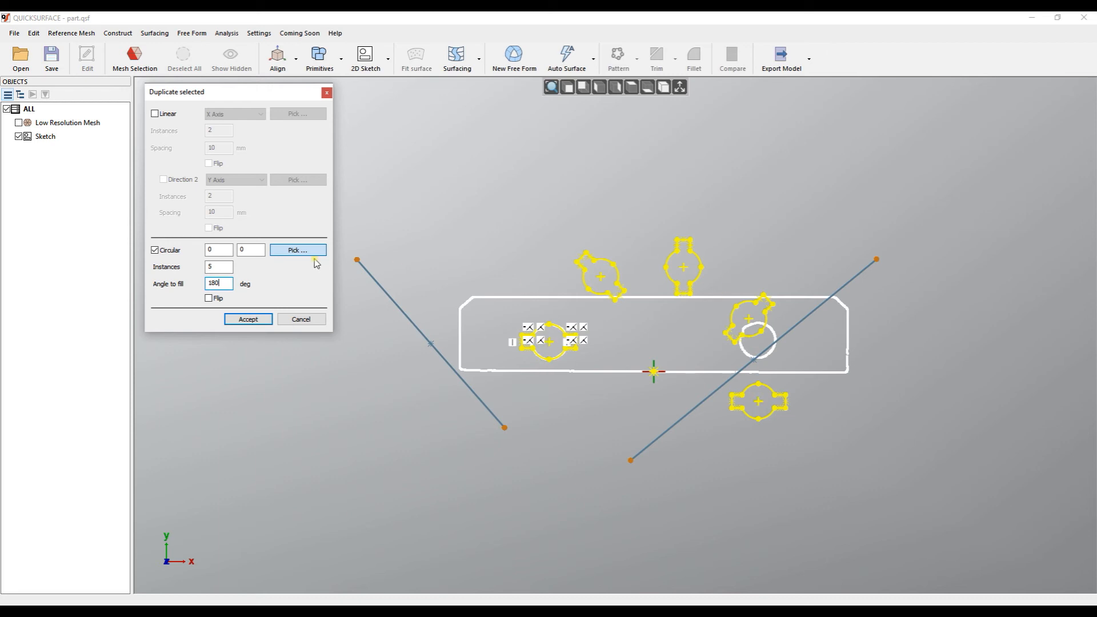
pyautogui.click(219, 267)
pyautogui.write('10')
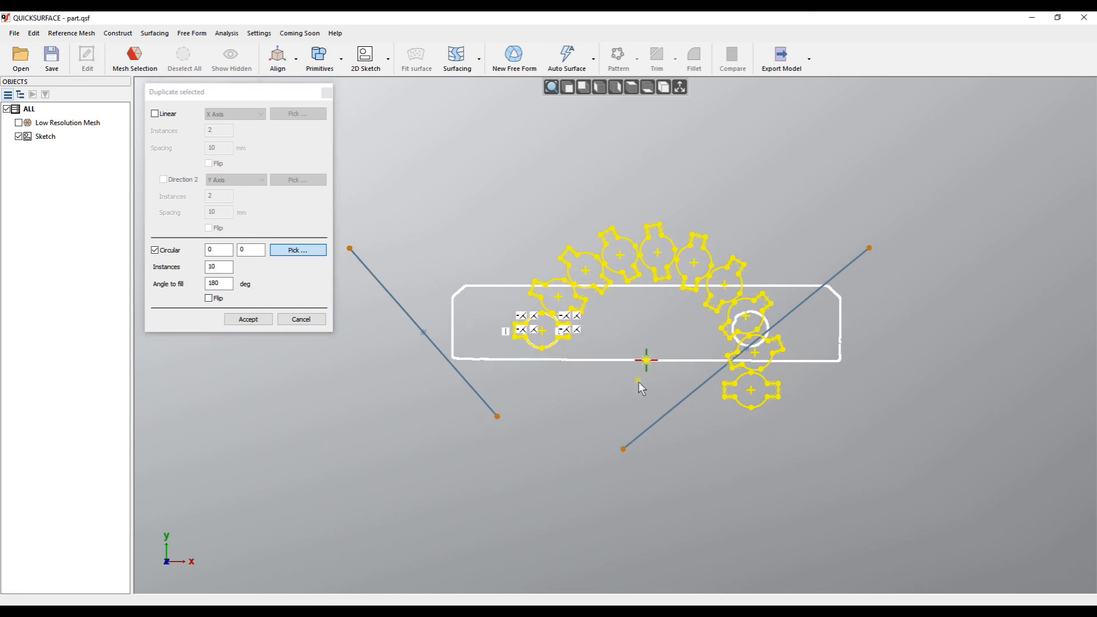
pyautogui.moveTo(367, 293)
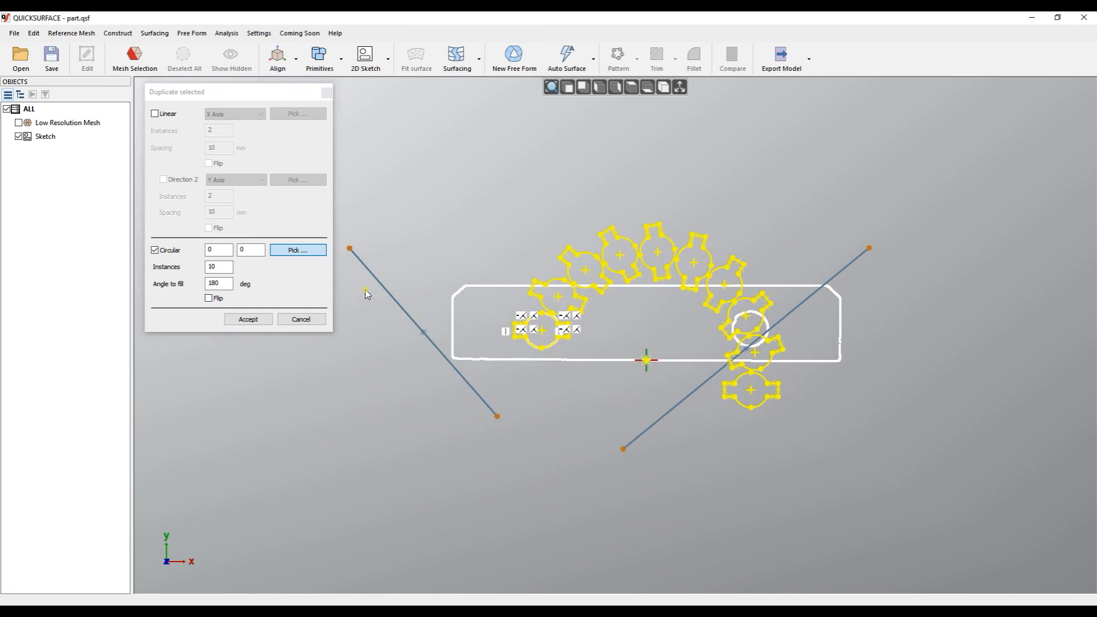
pyautogui.moveTo(299, 254)
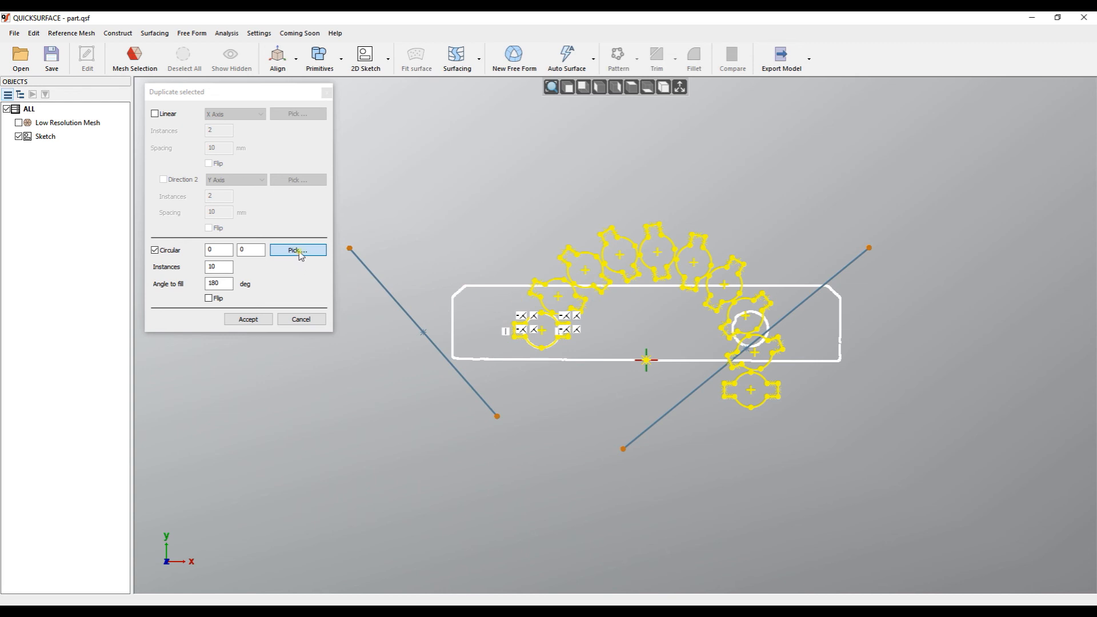
pyautogui.moveTo(283, 265)
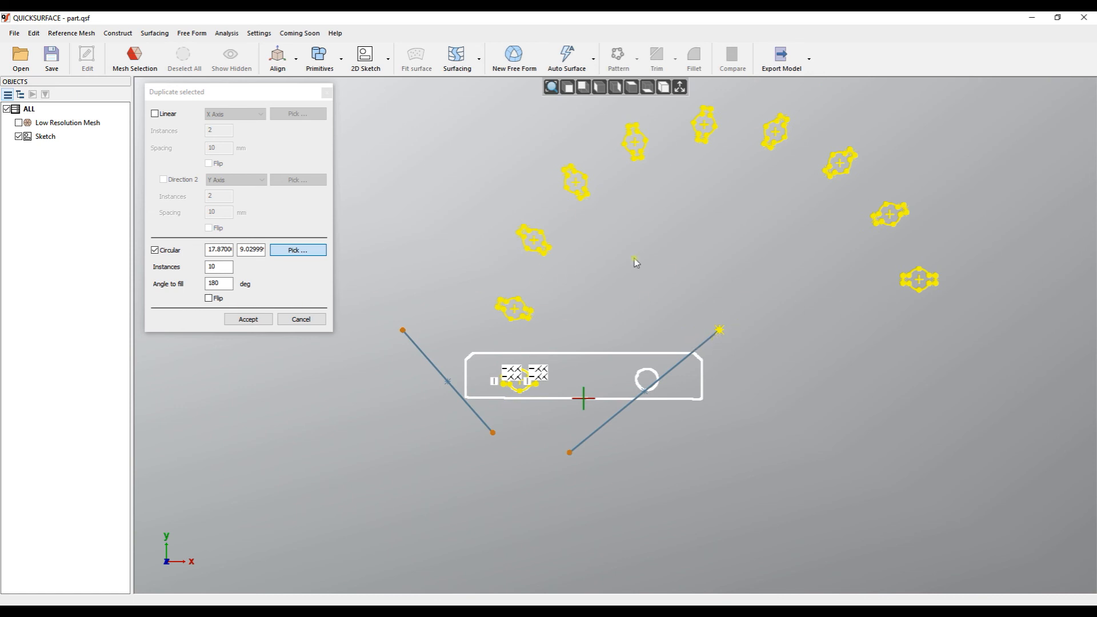
# - Re-centre the circular pattern on the right diagonal line's upper endpoint so copies arc above
pyautogui.moveTo(636, 262); pyautogui.dragTo(650, 301)
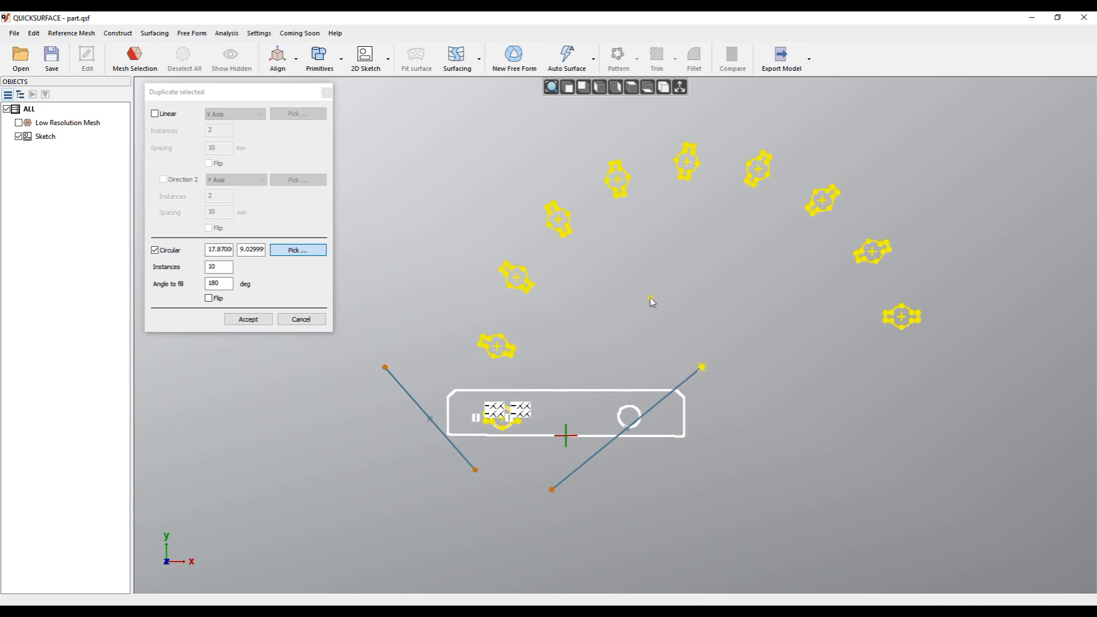
pyautogui.click(248, 318)
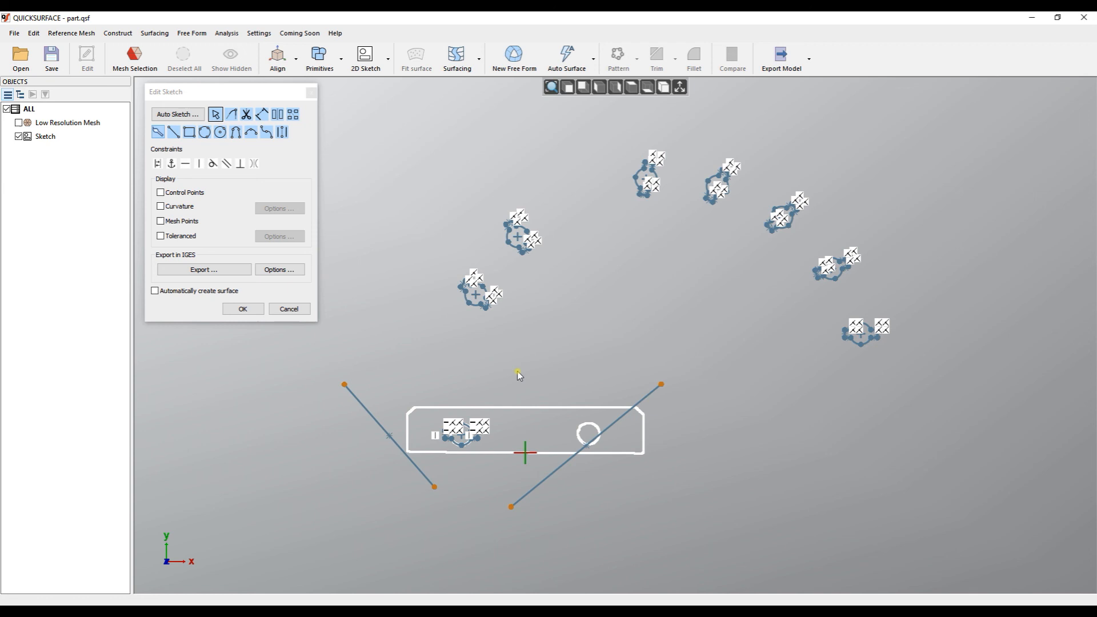
pyautogui.moveTo(621, 315)
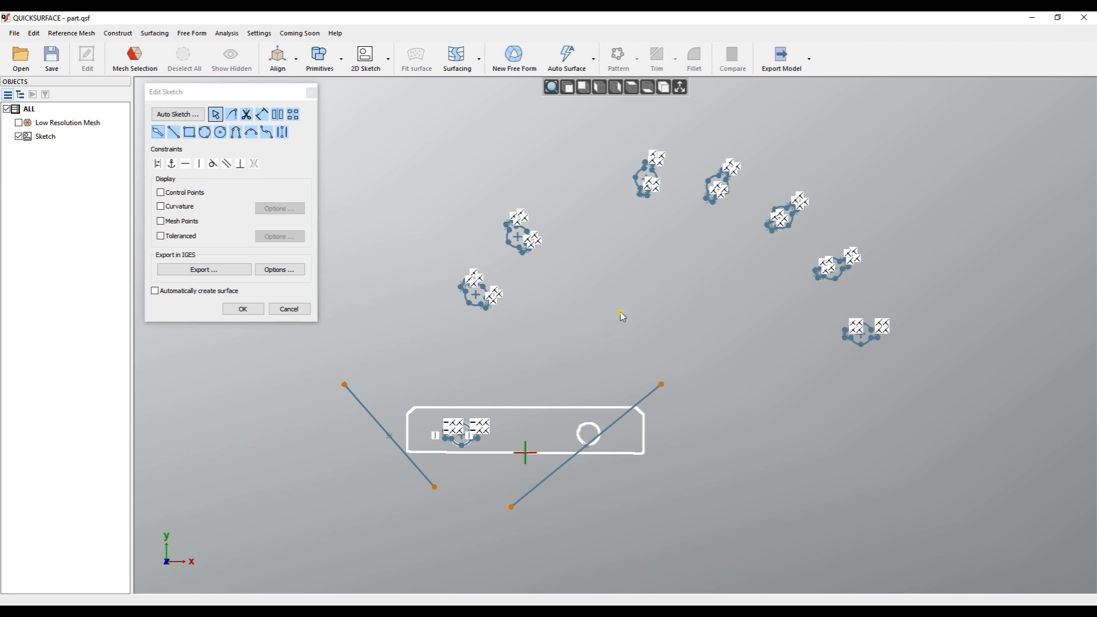
pyautogui.moveTo(676, 293)
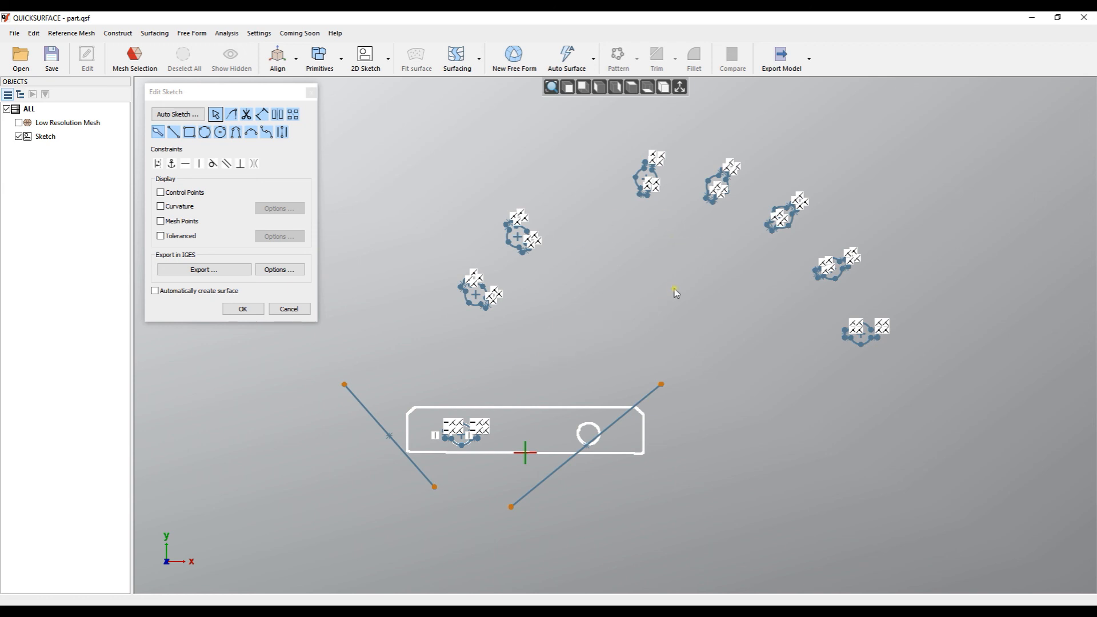
pyautogui.moveTo(571, 351)
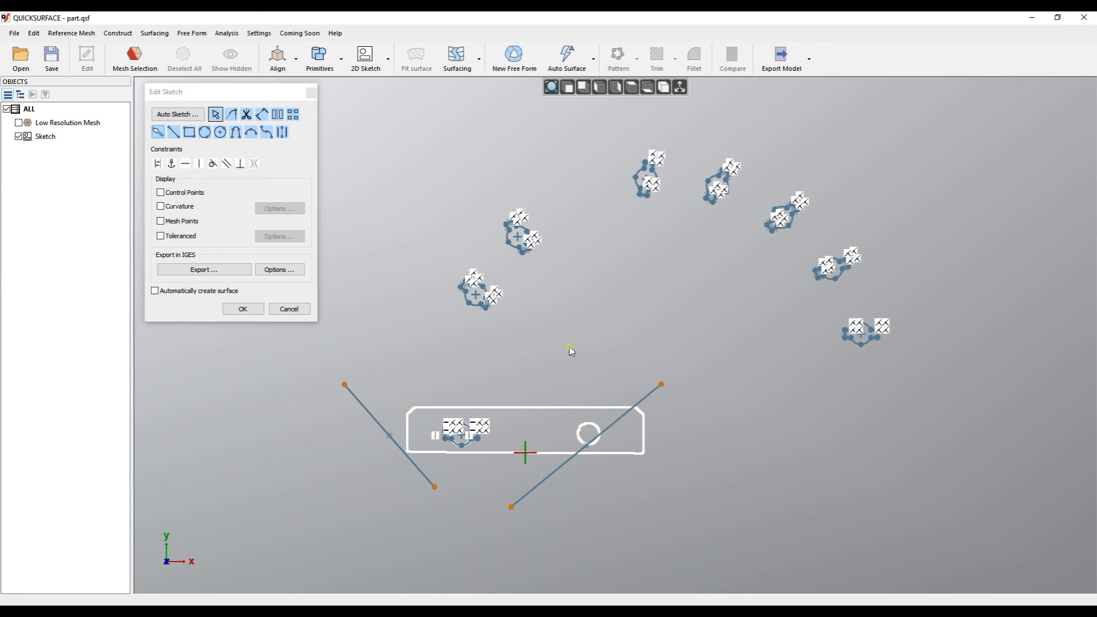